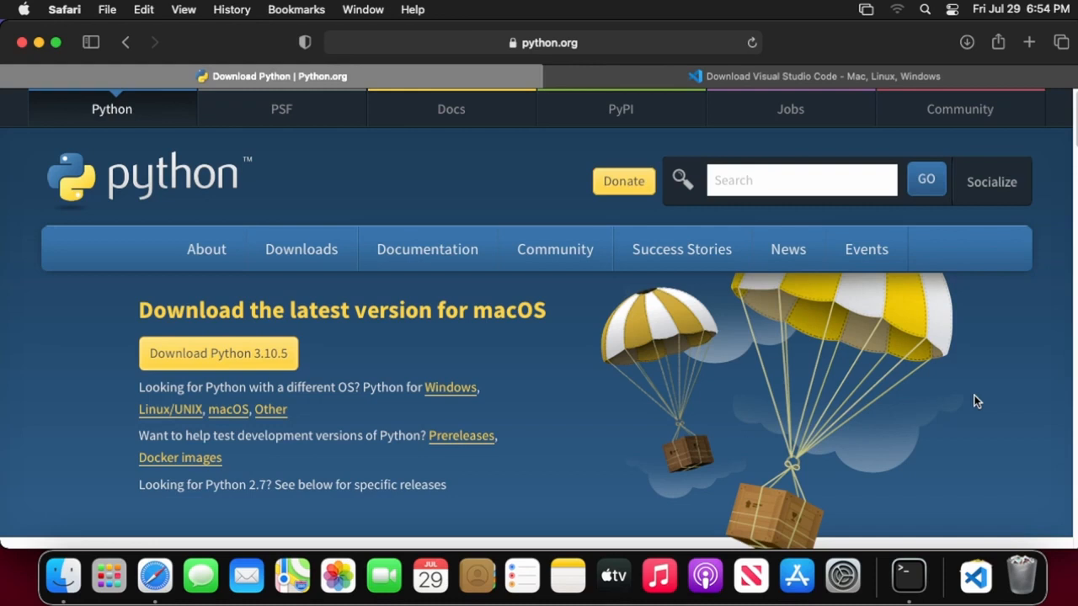
mouse_move(1050, 355)
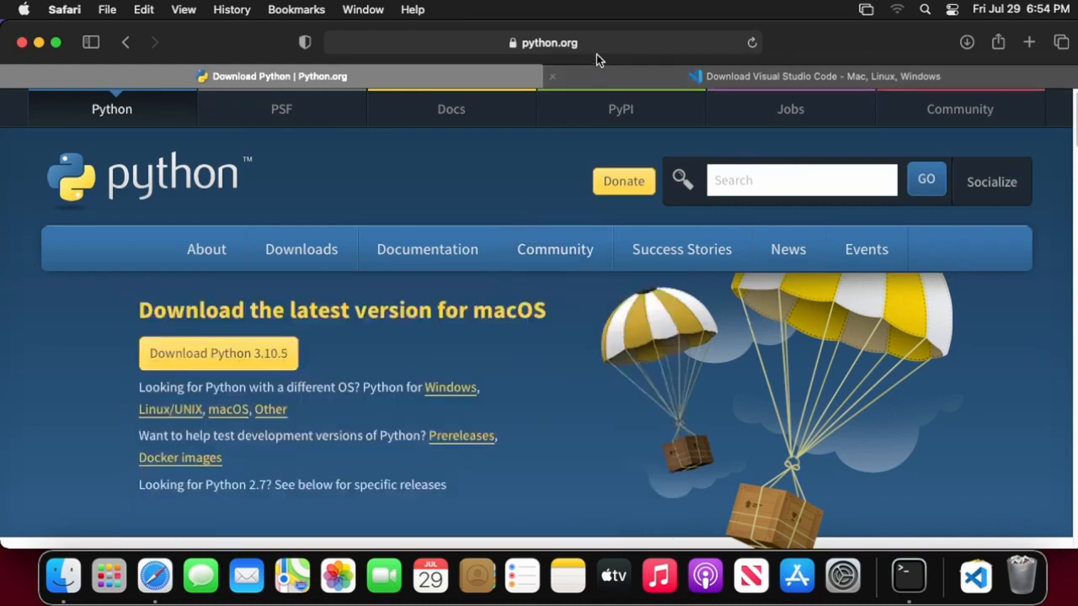
mouse_move(292, 376)
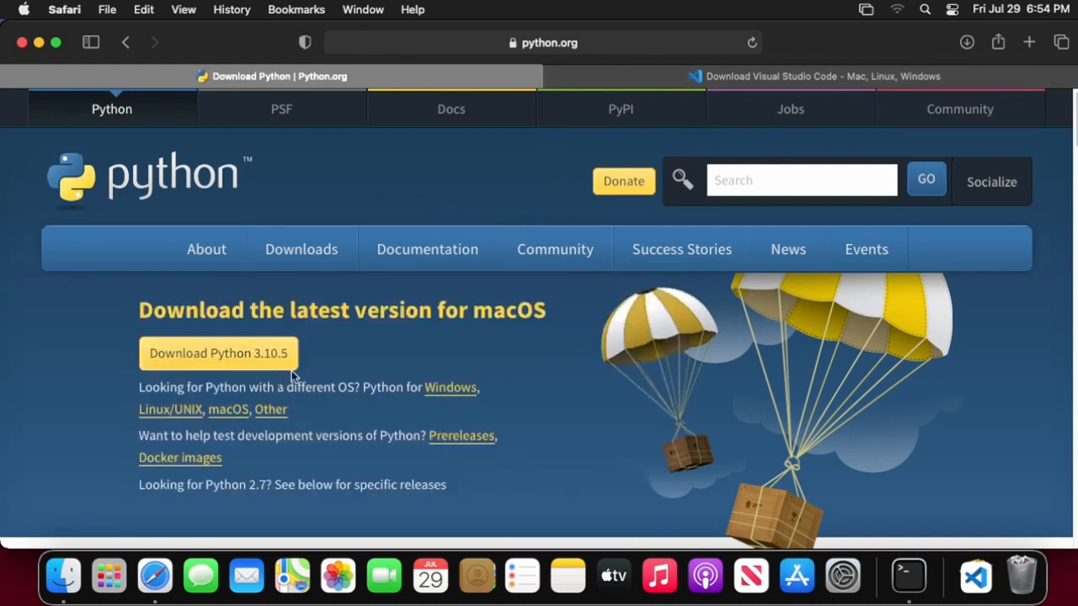
mouse_move(236, 376)
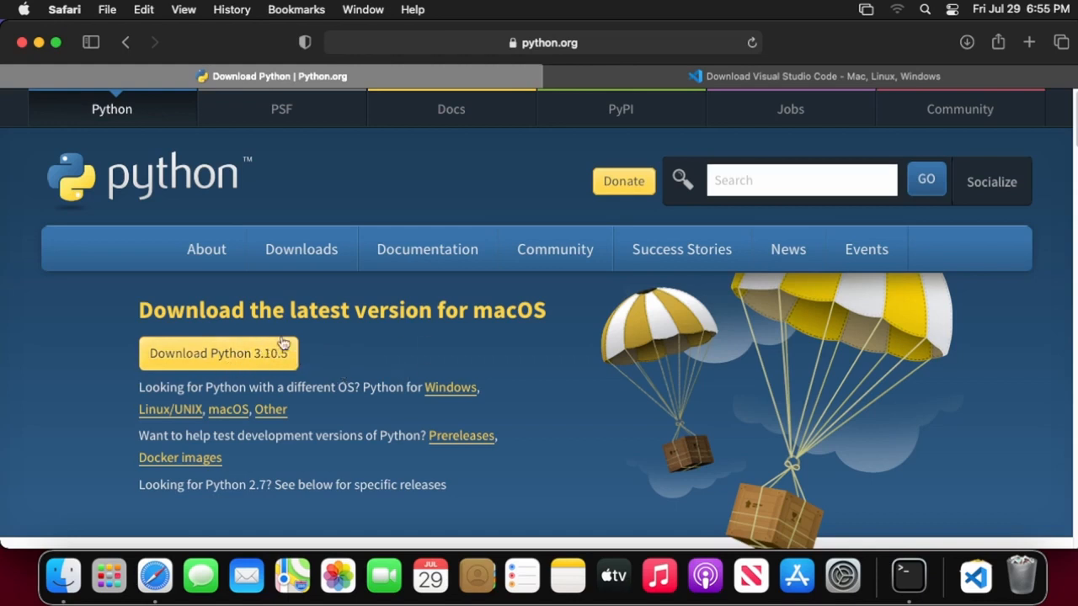
mouse_move(318, 363)
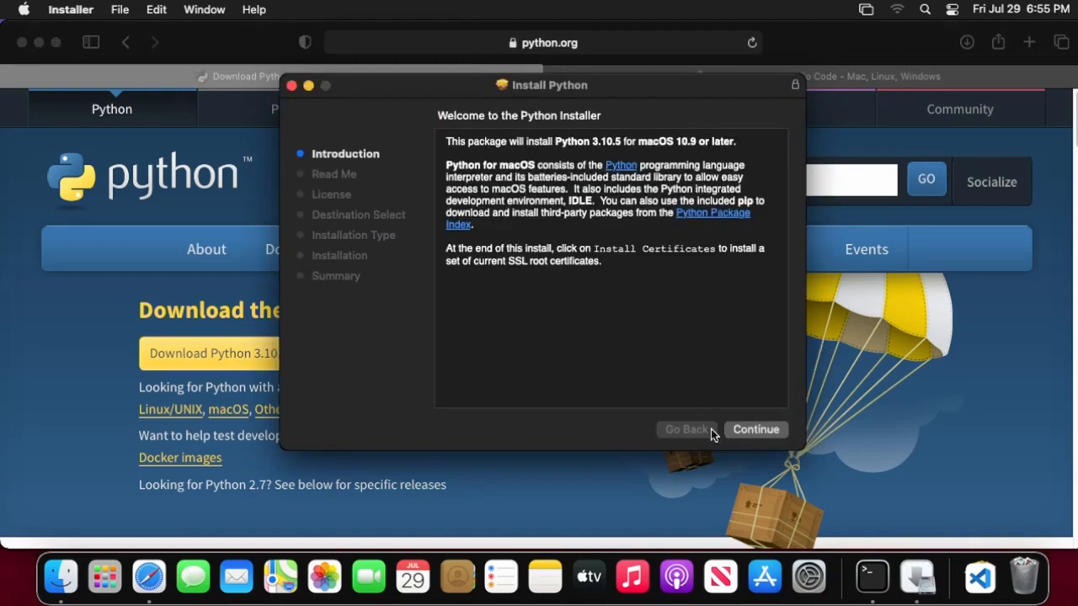
Accept the license and run the standard Python 3.10.5 install on the main disk with the account password.
left_click(754, 430)
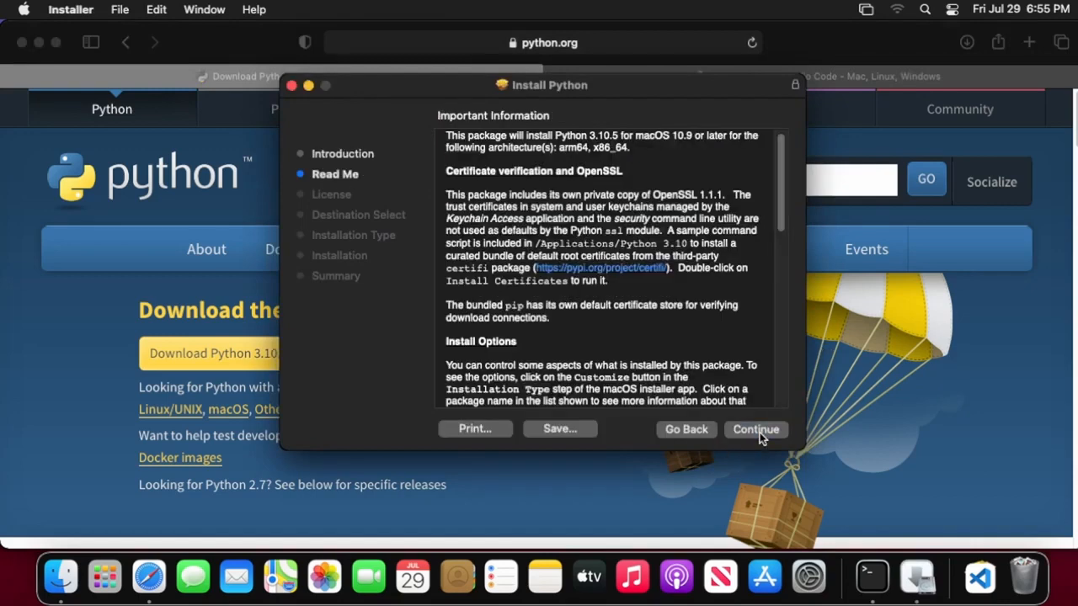
left_click(755, 428)
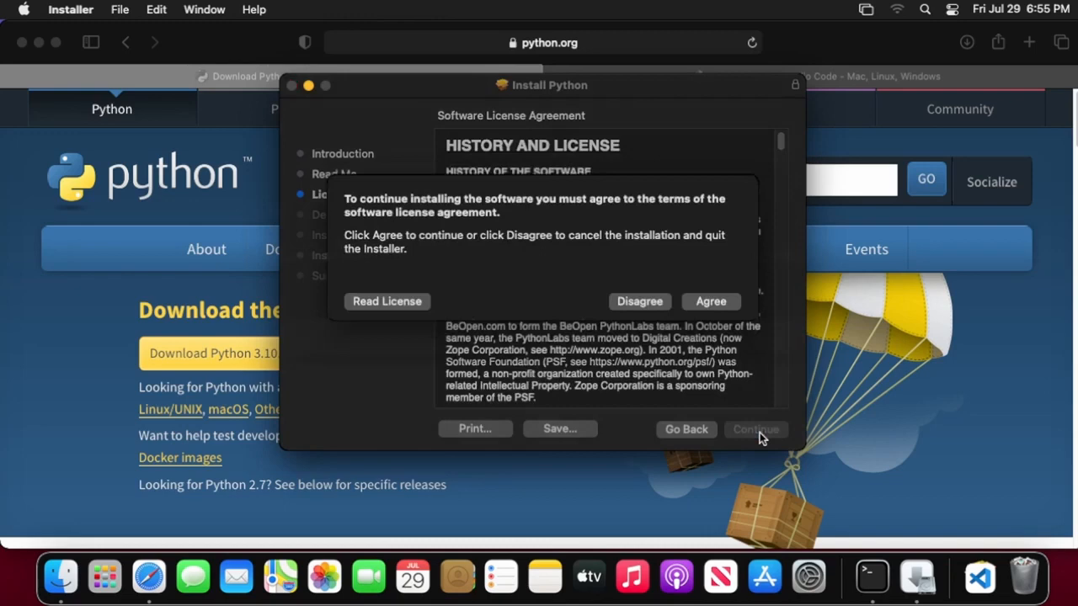
left_click(709, 301)
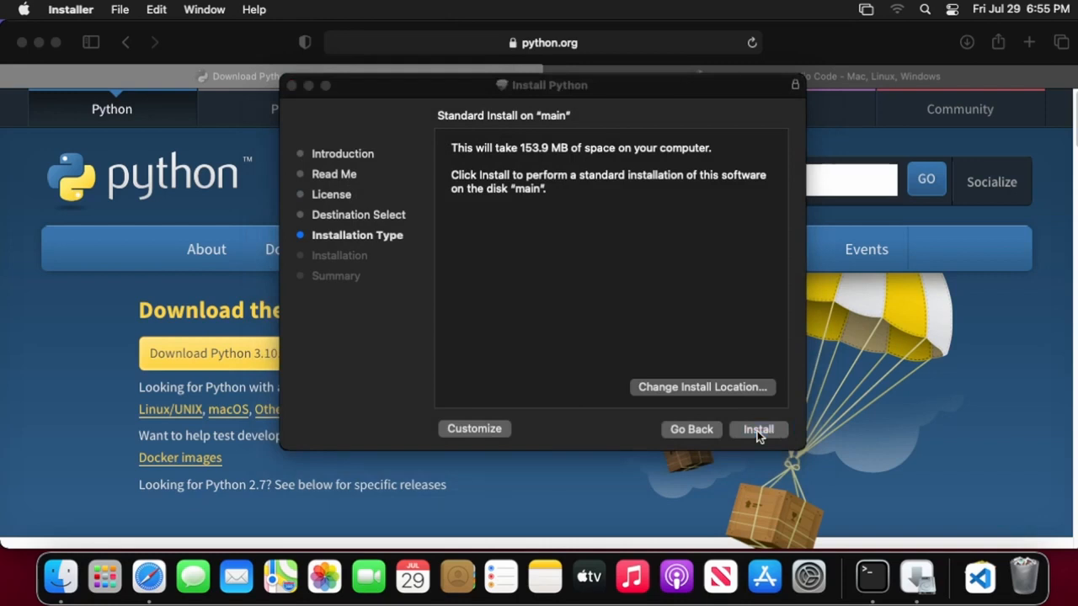
left_click(757, 429)
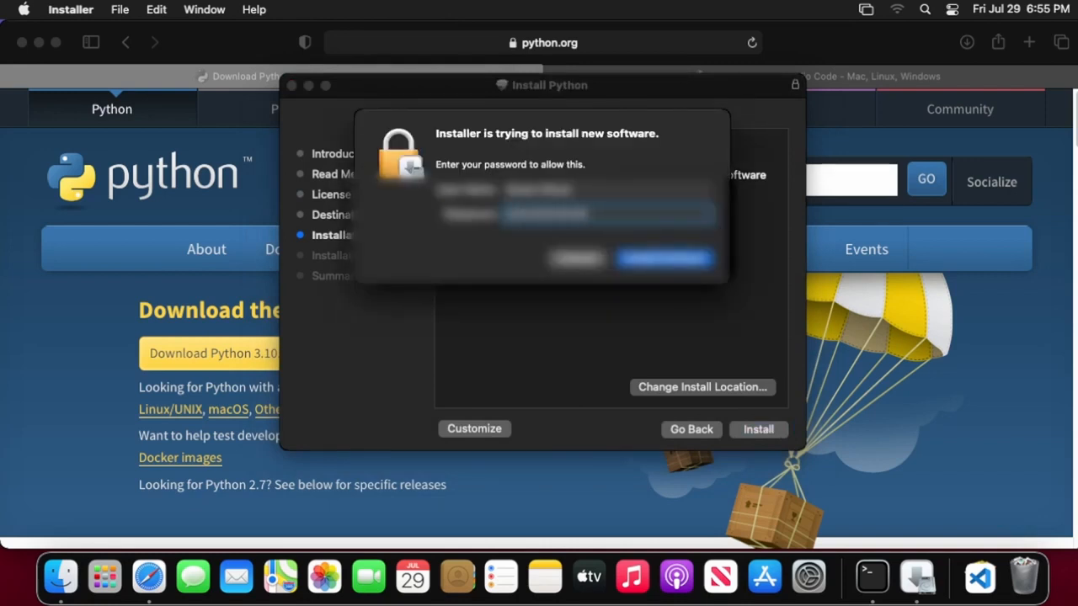
left_click(663, 259)
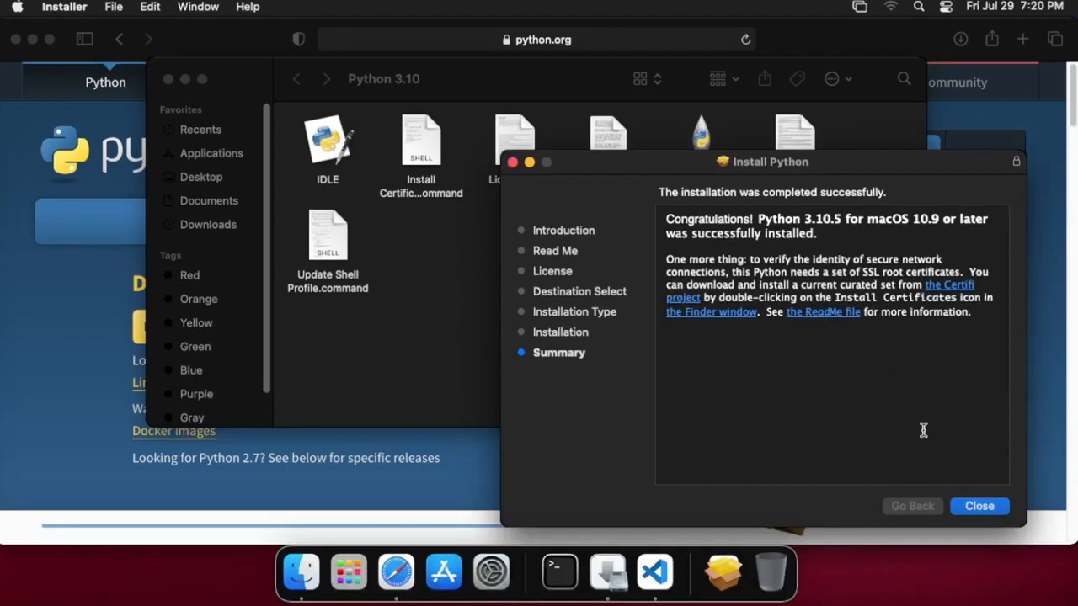
Close the installer, move its Python package to the Trash, and close the python.org Safari window.
left_click(978, 505)
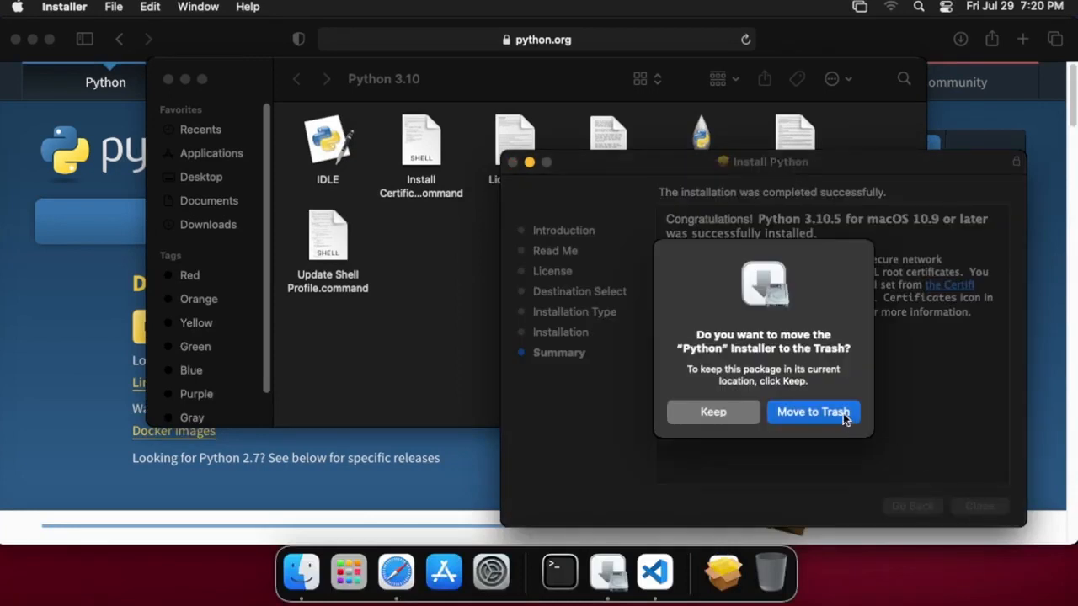
left_click(813, 412)
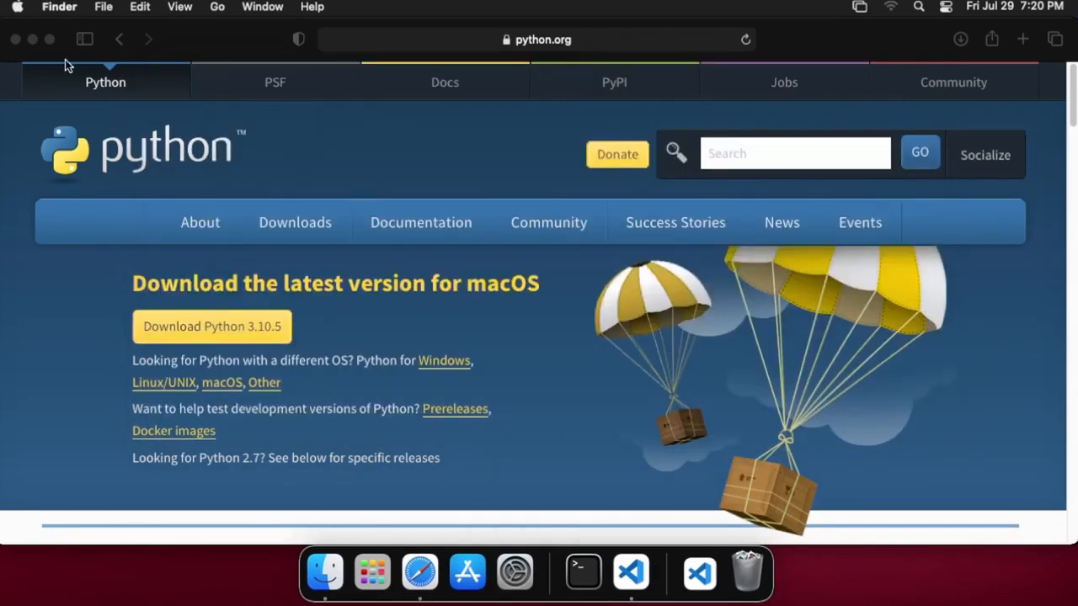
mouse_move(34, 40)
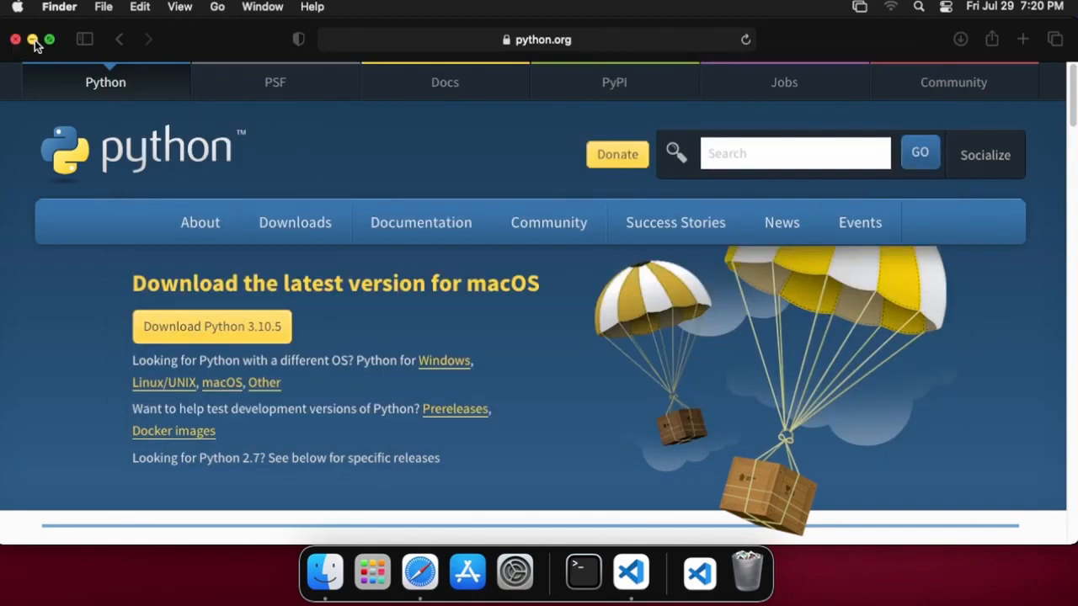
left_click(32, 39)
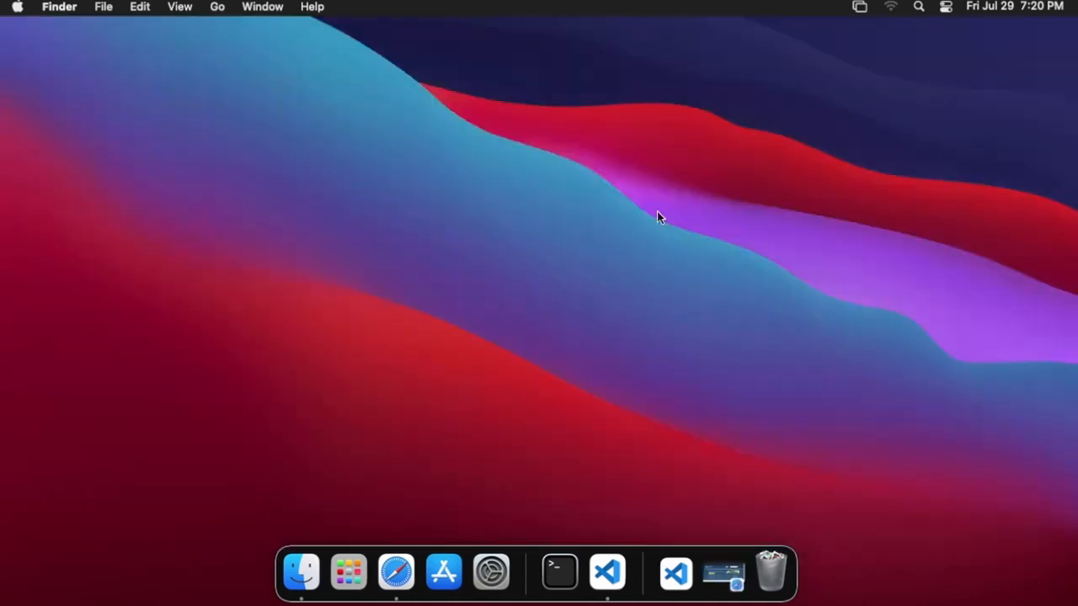
mouse_move(651, 173)
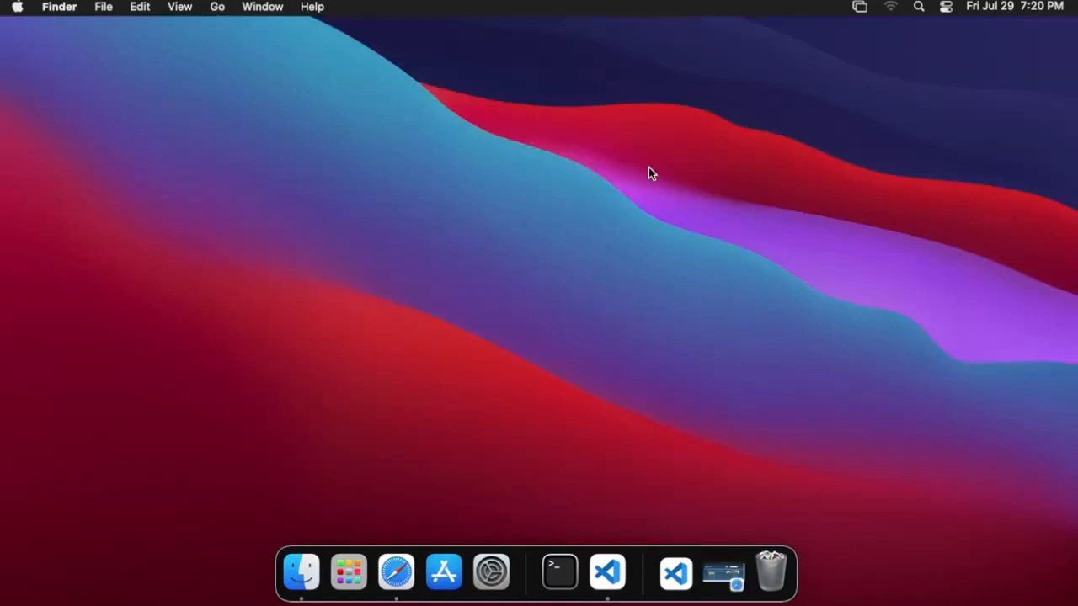
mouse_move(671, 221)
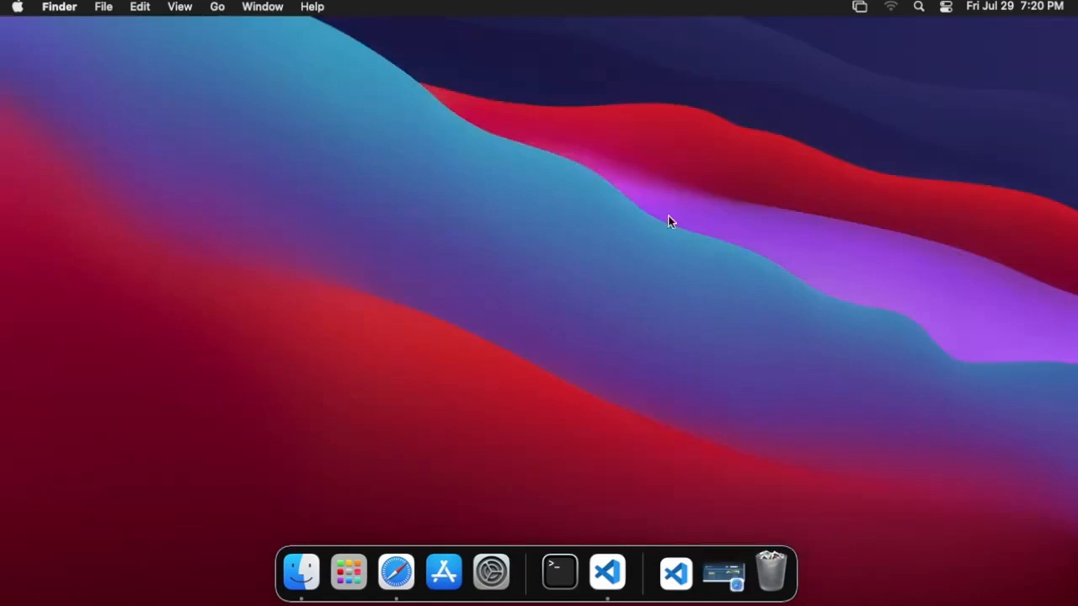
mouse_move(730, 210)
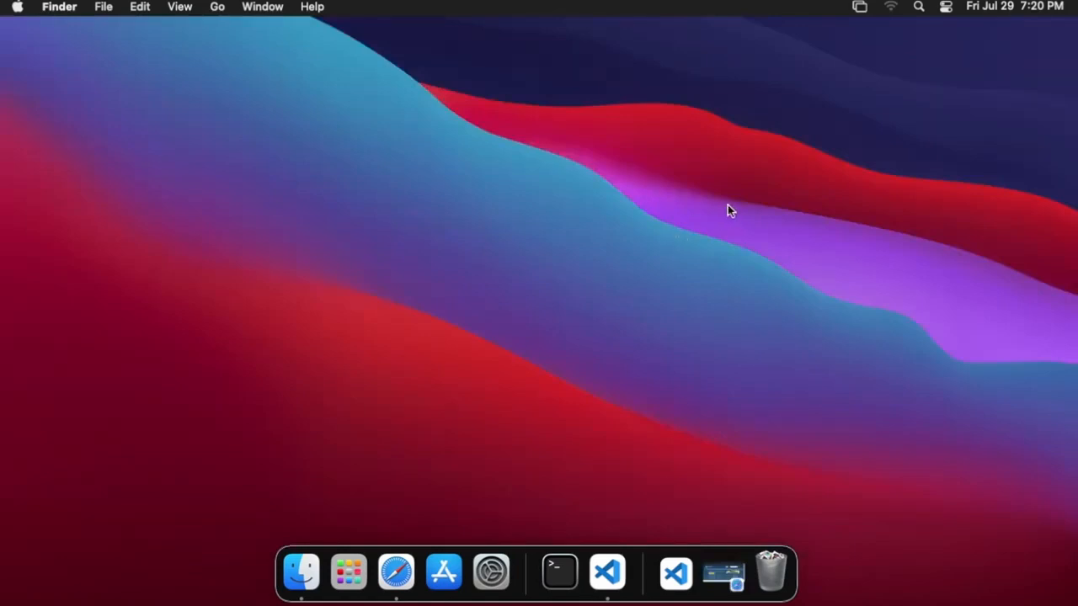
mouse_move(798, 164)
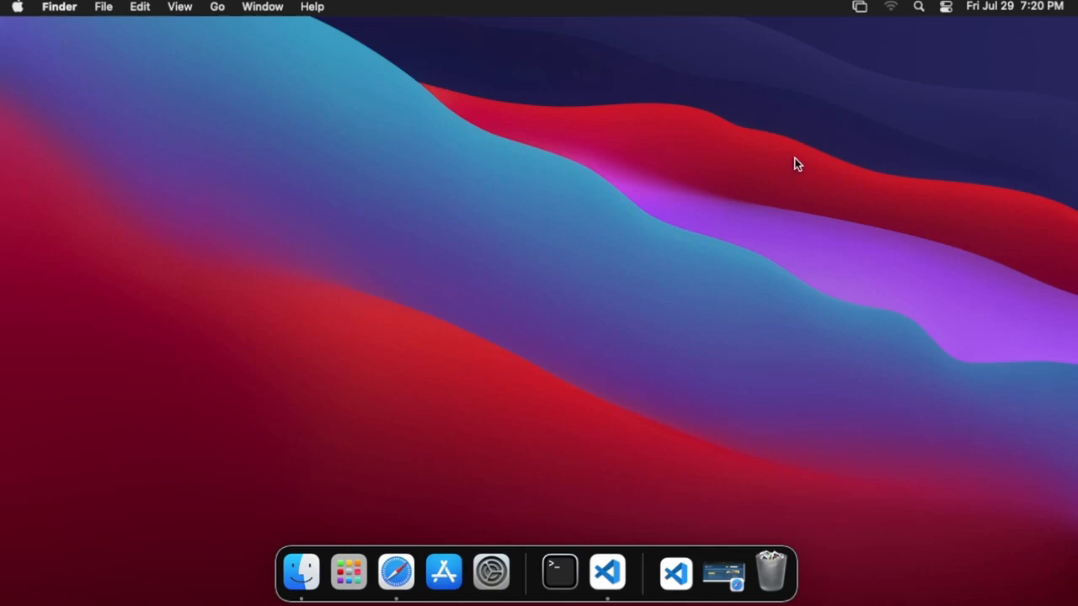
mouse_move(871, 100)
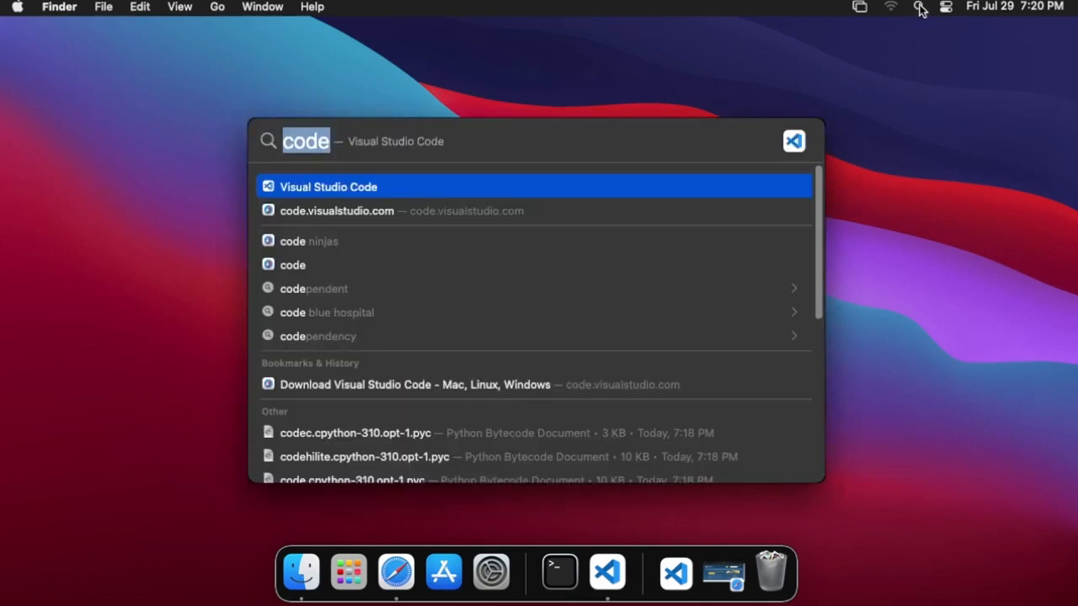
Launch Terminal by searching 'terminal' in Spotlight.
key("cmd+space")
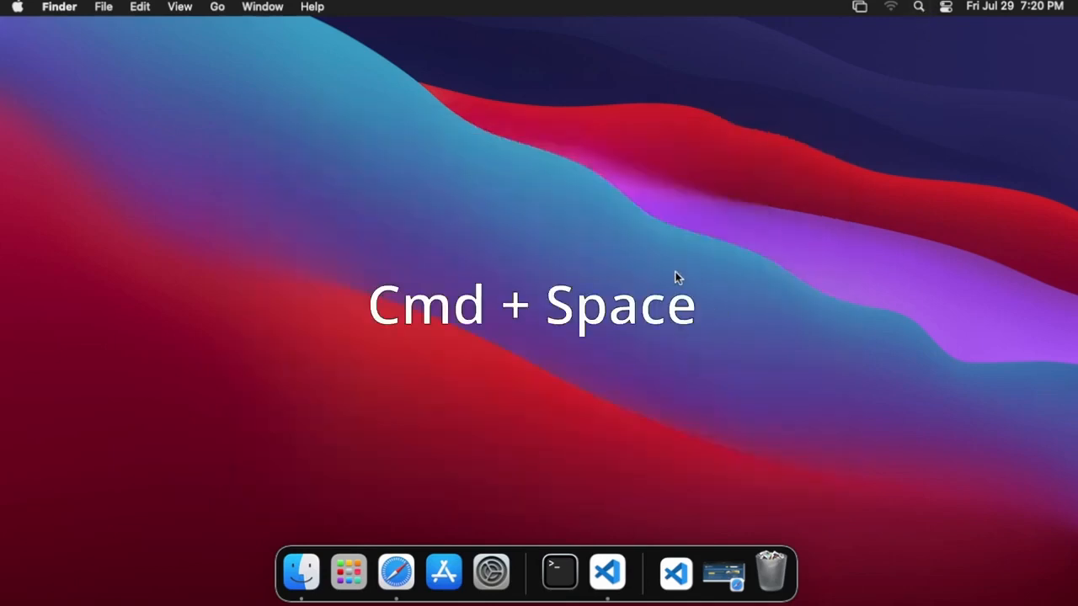
type("terminal")
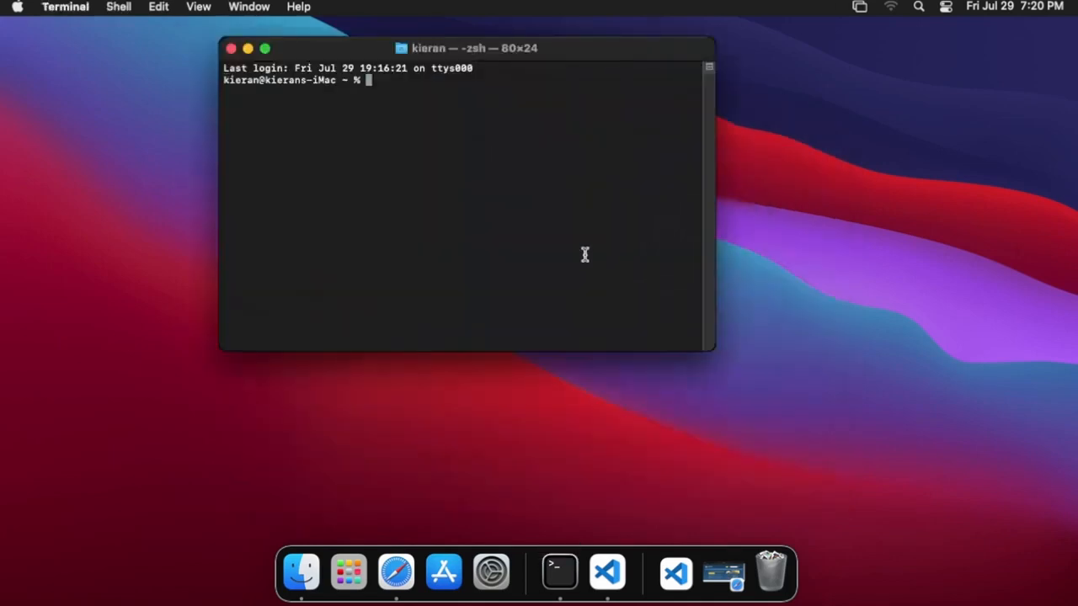
Run python3 and highlight the reported 'Python 3.10.5' version text.
type("python3")
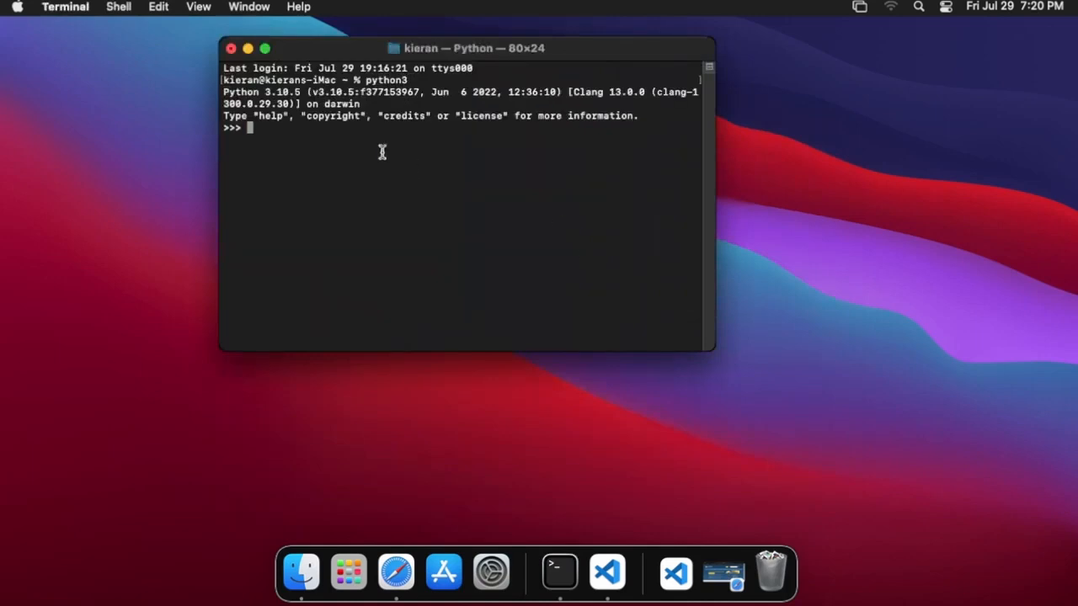
double_click(243, 91)
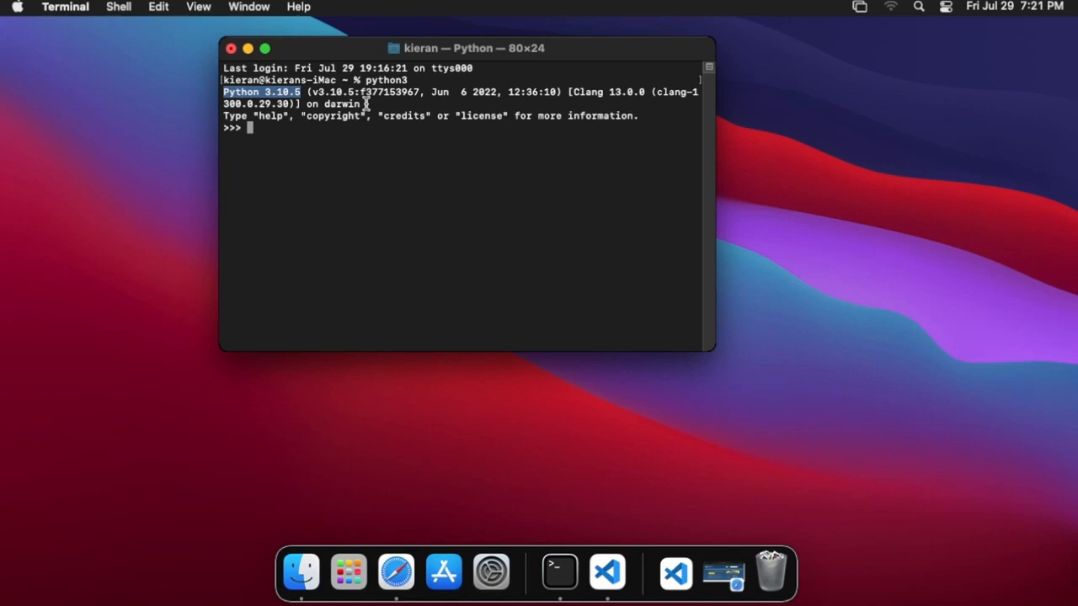
mouse_move(399, 238)
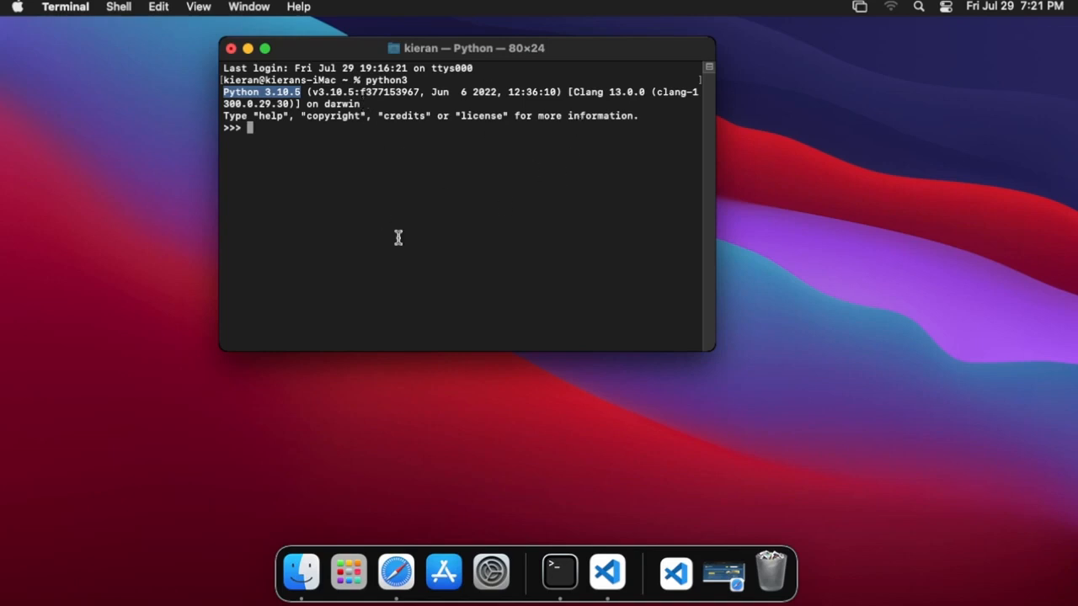
right_click(559, 570)
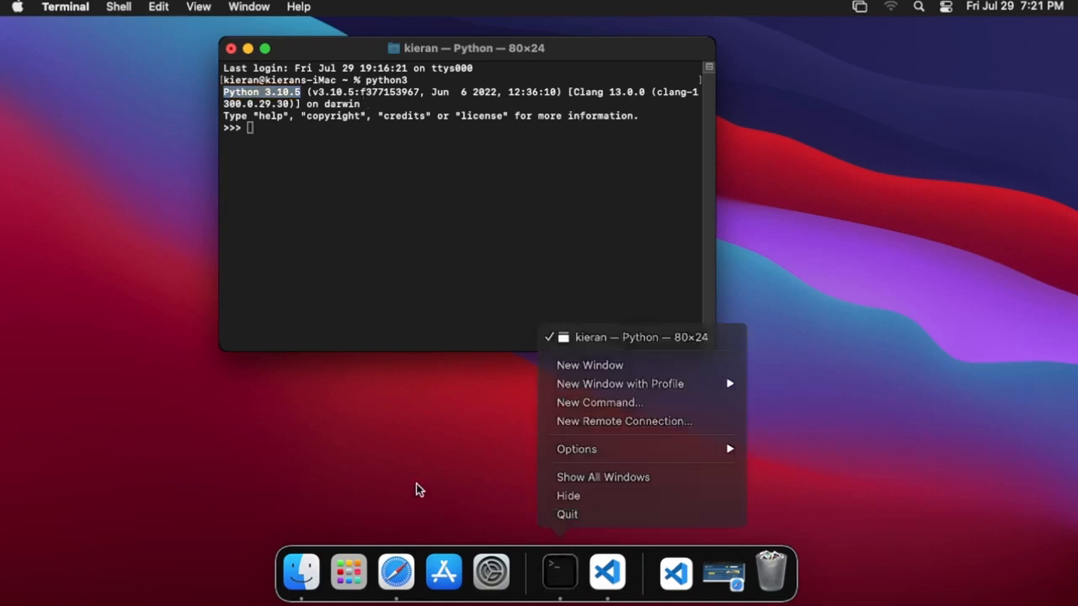
left_click(462, 233)
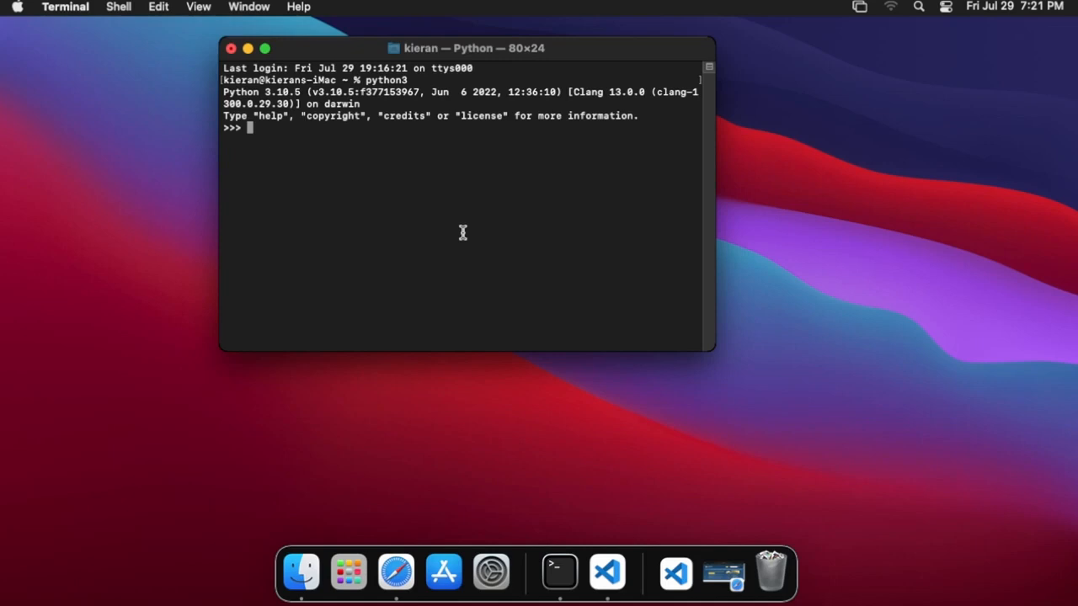
Suspend Python, run pip3 to show its help, and enlarge the Terminal window.
key("ctrl+z")
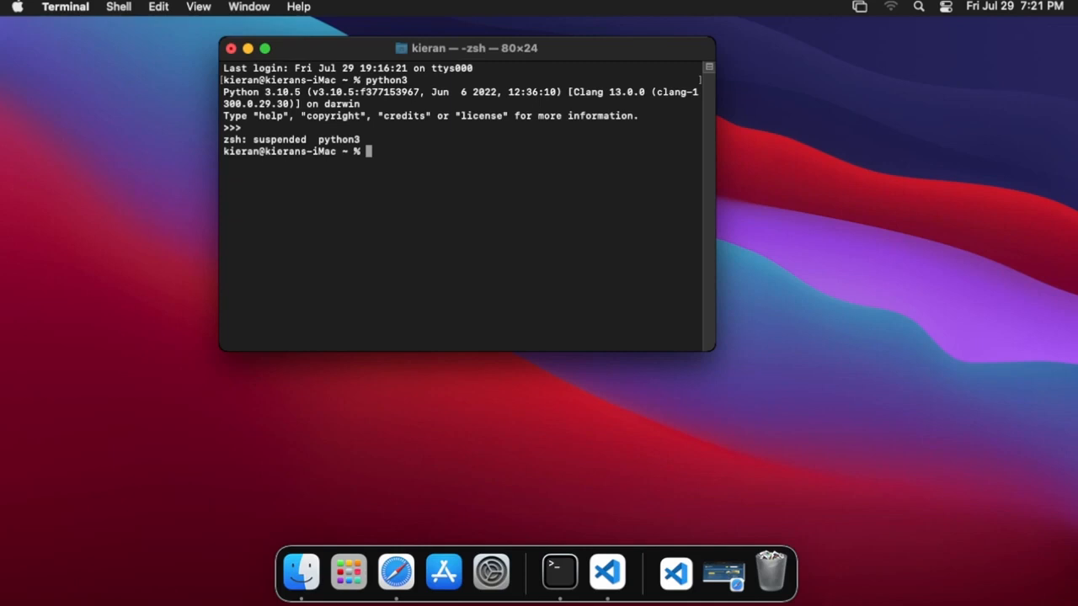
type("pip3")
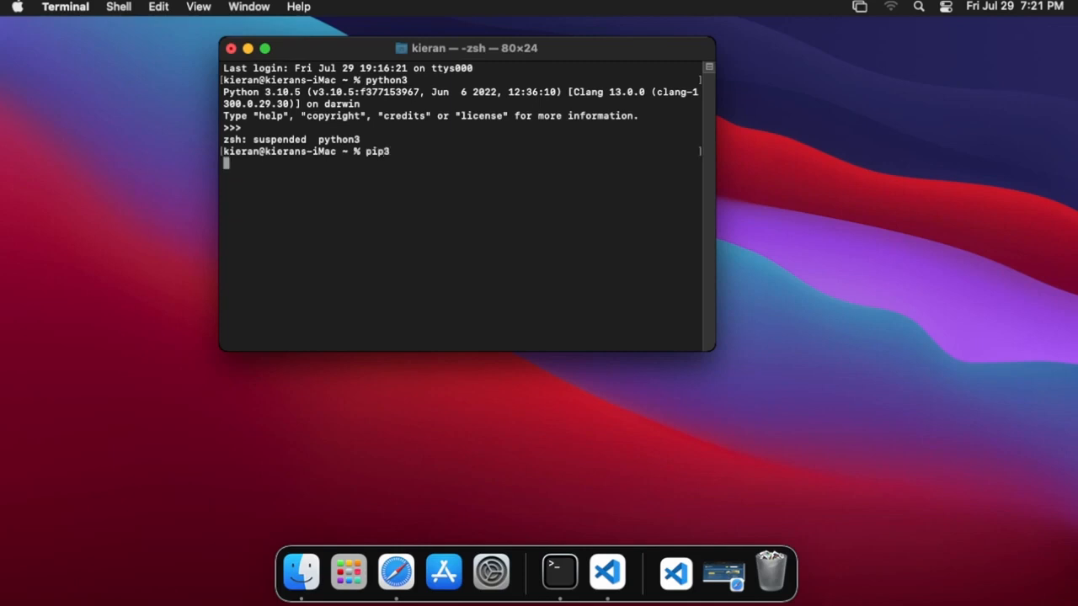
key("Return")
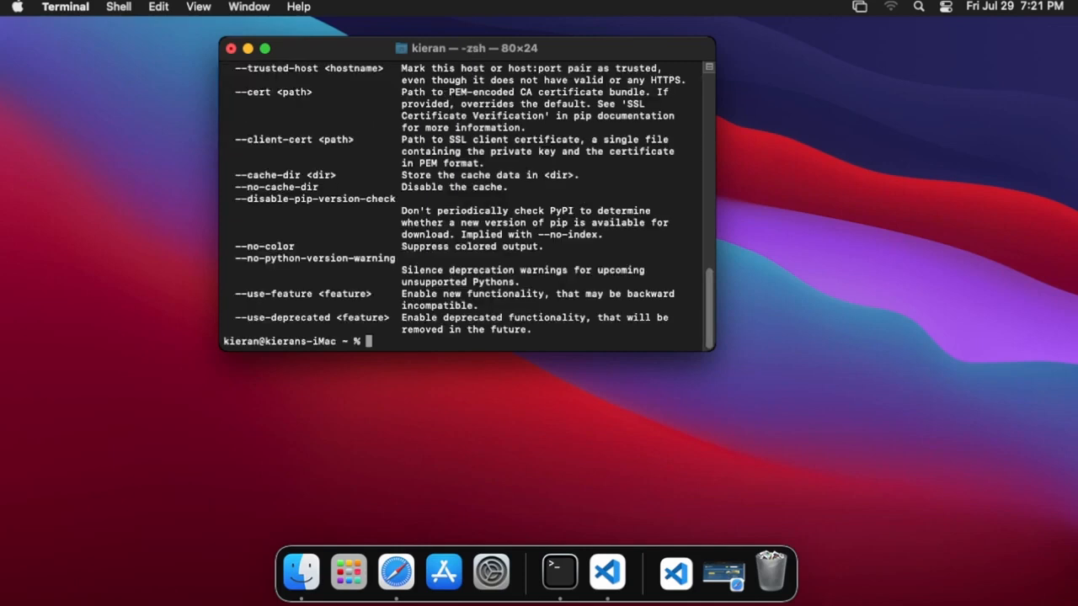
left_click_drag(715, 354, 952, 415)
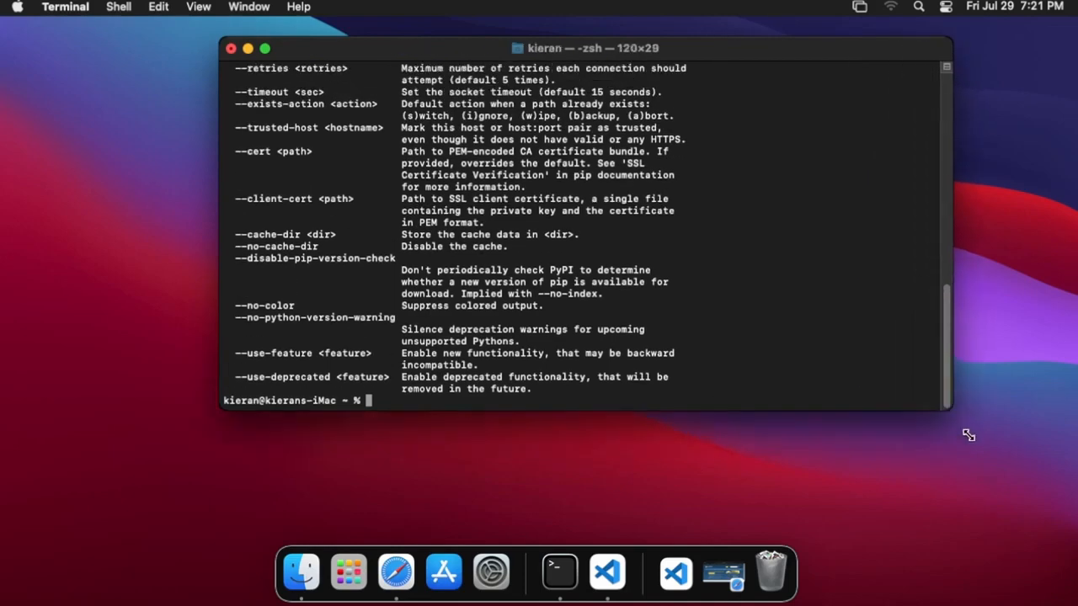
left_click_drag(949, 412, 981, 438)
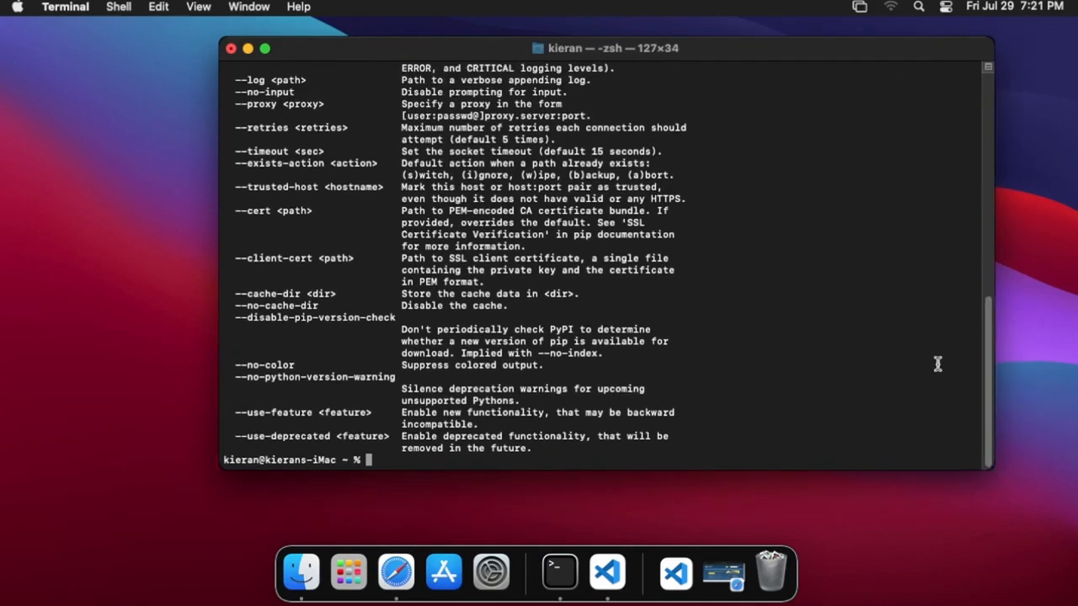
Type 'pip install numpy', then close Terminal and terminate its running process.
type("pip install")
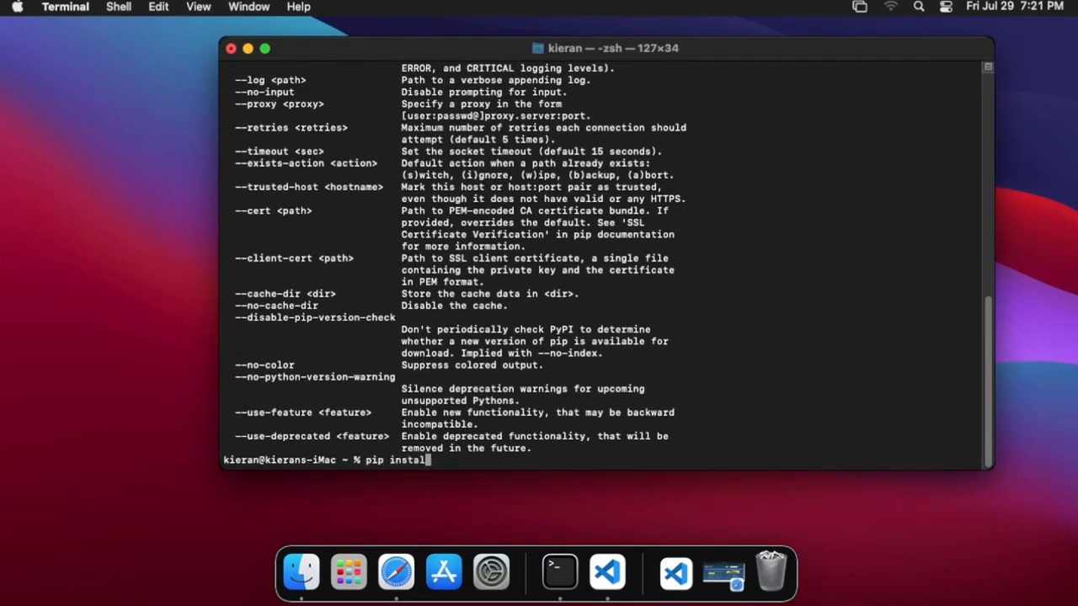
type("numpy")
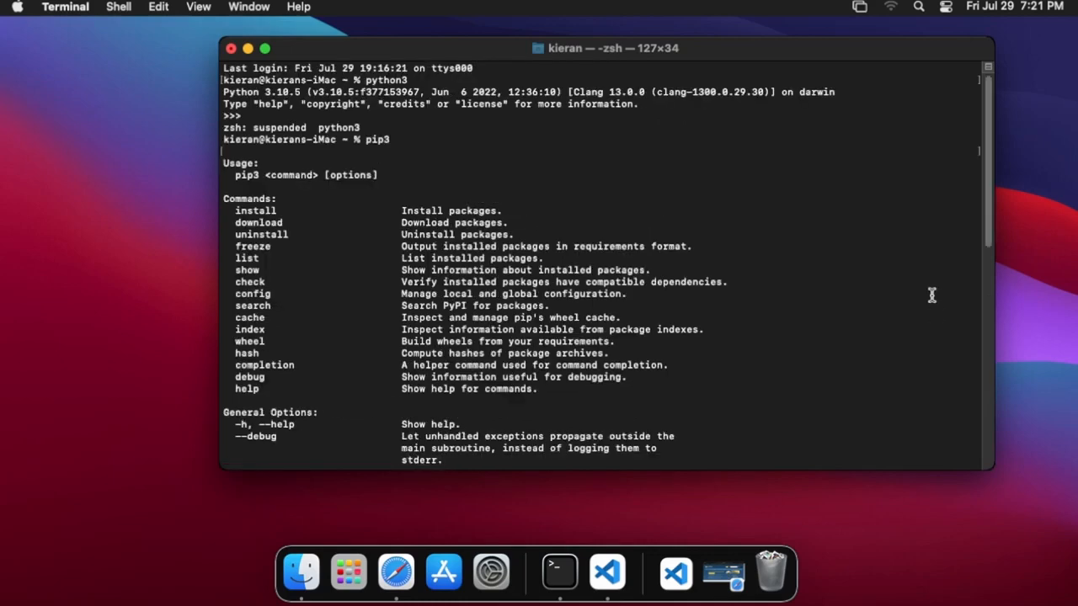
scroll("down", 3)
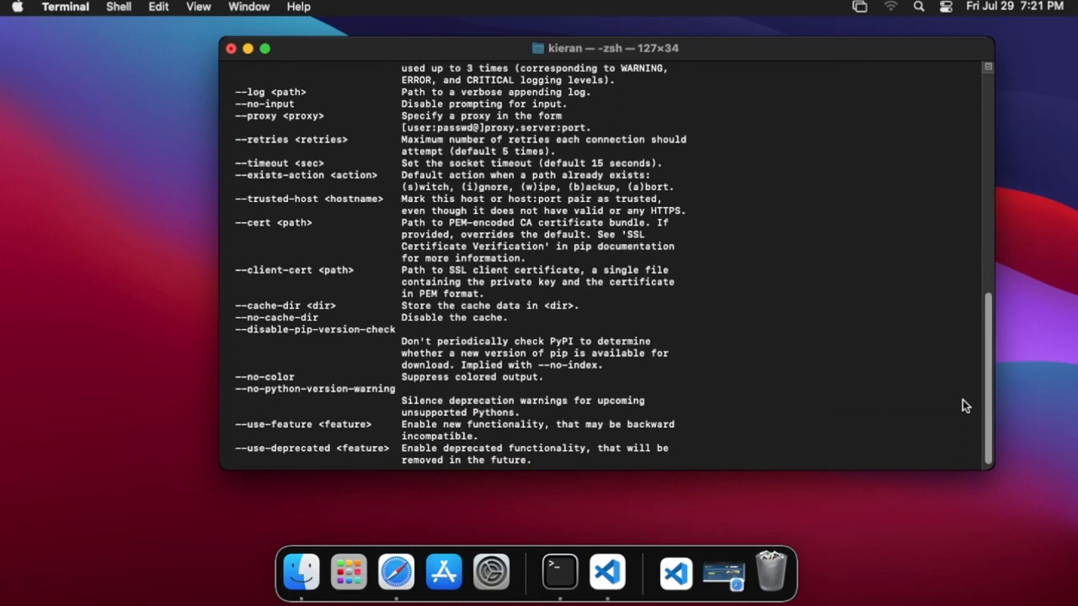
type("pip install numpy")
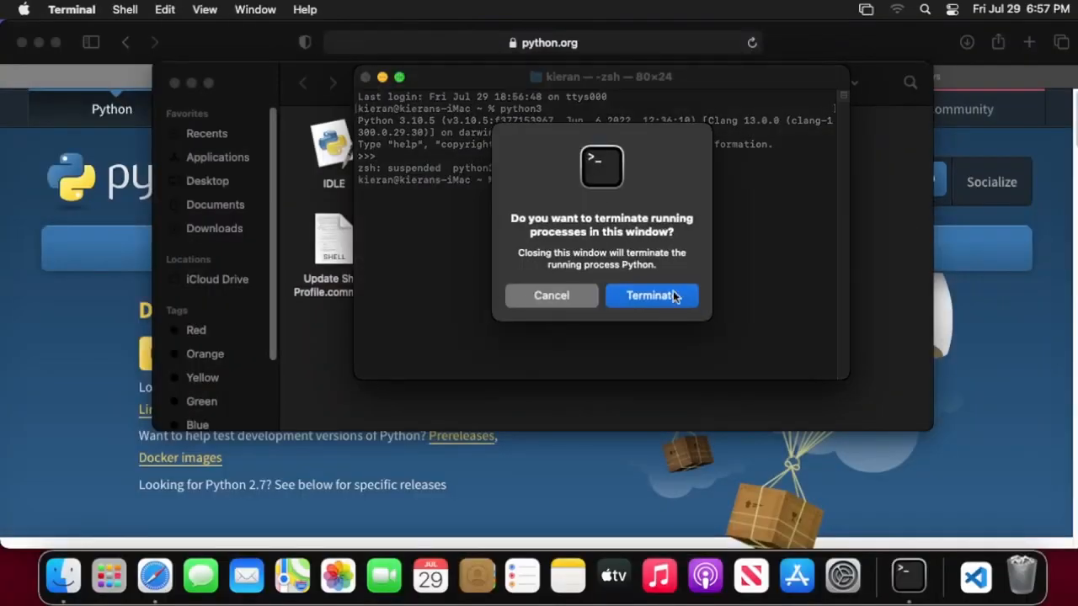
left_click(651, 295)
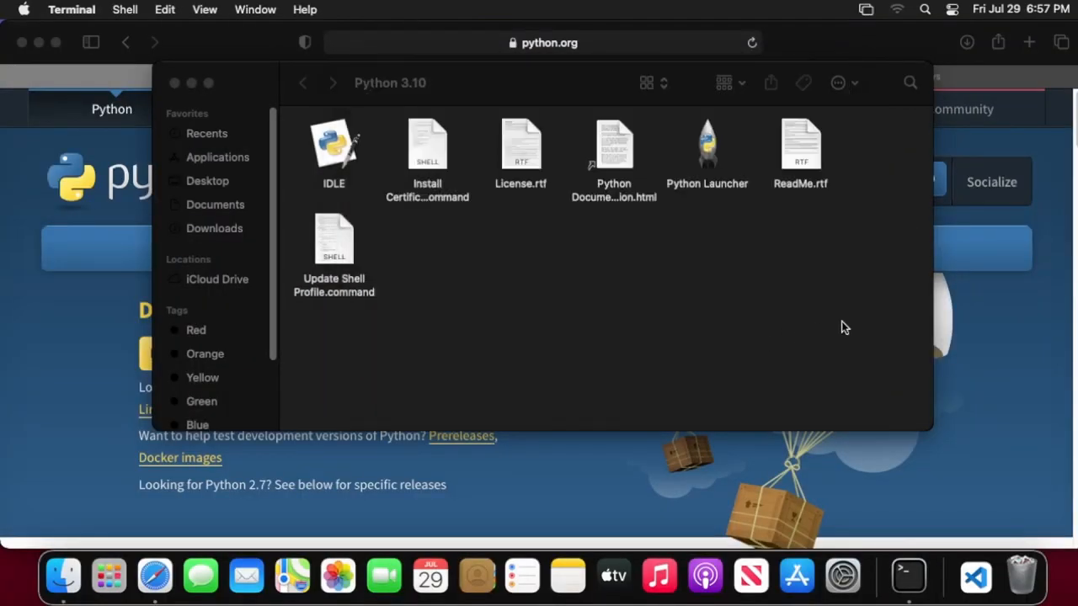
mouse_move(975, 578)
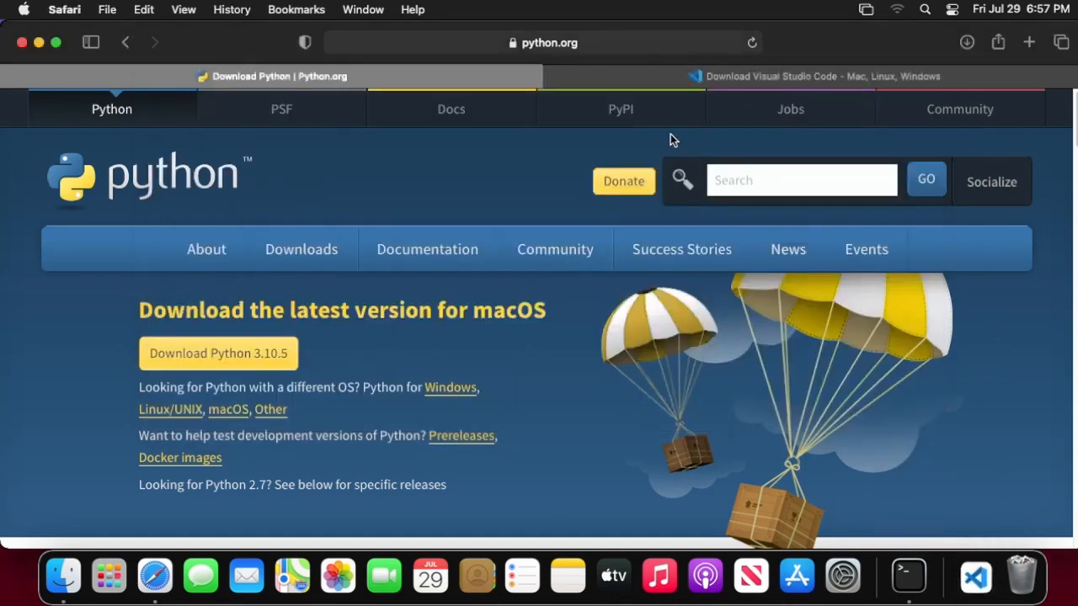
Switch to the VS Code download tab, launch VS Code from the Dock, and approve opening it.
left_click(817, 76)
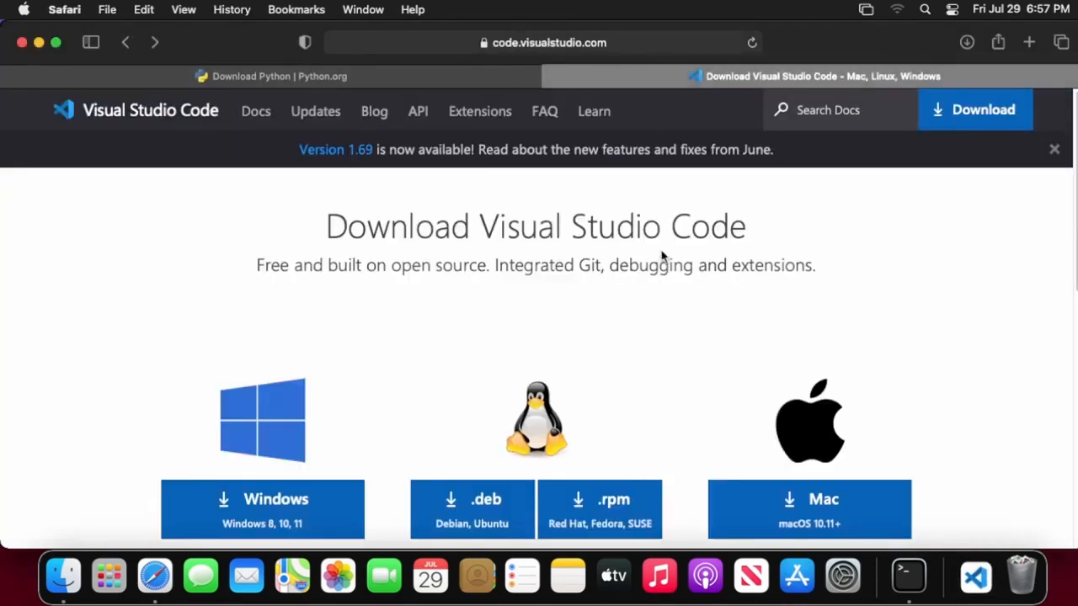
mouse_move(922, 404)
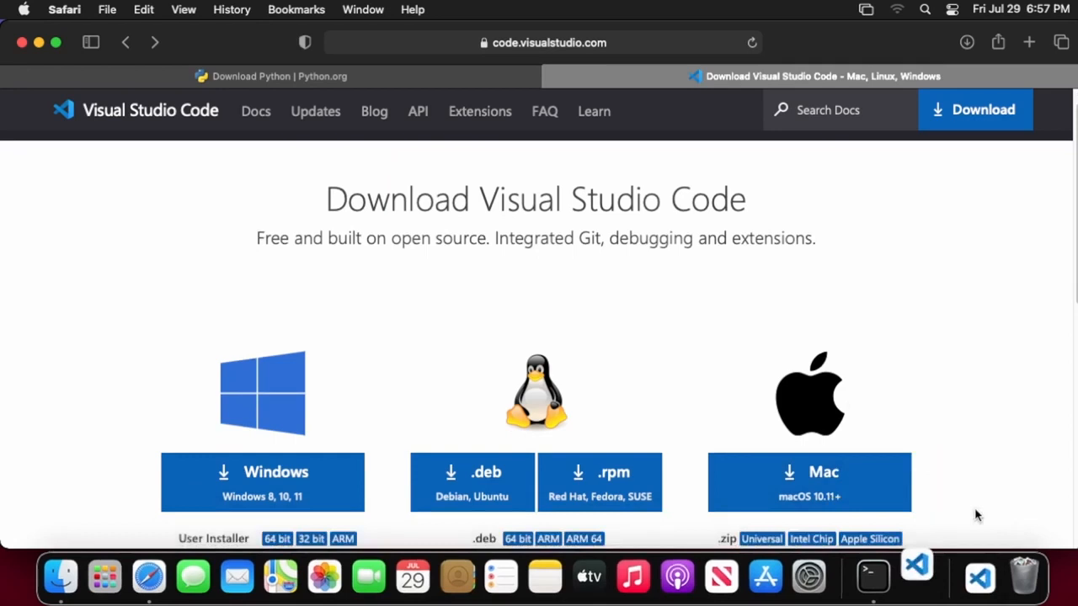
mouse_move(916, 565)
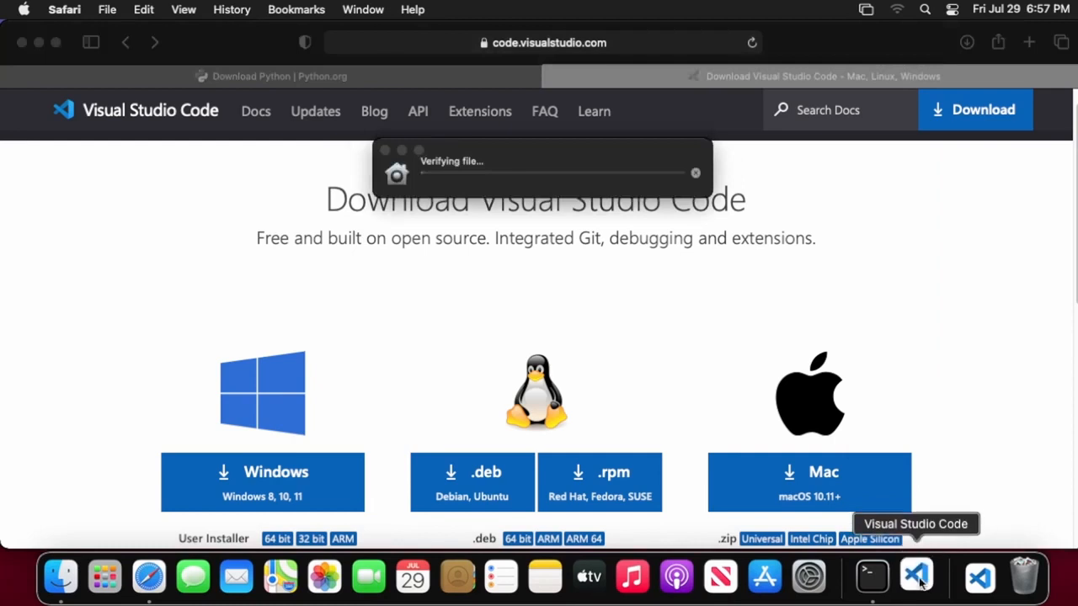
left_click(916, 576)
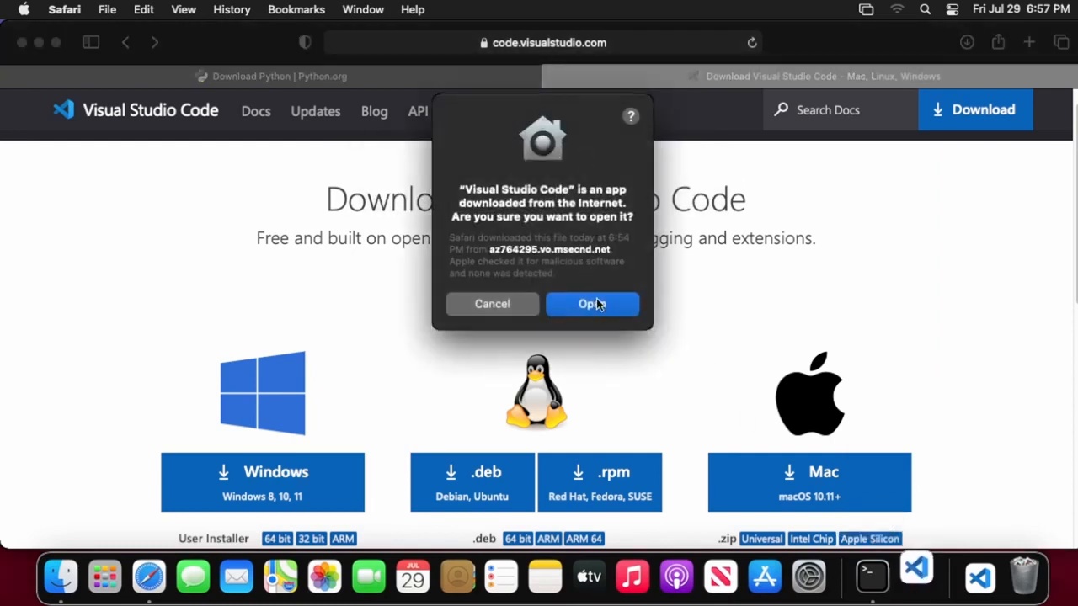
left_click(592, 304)
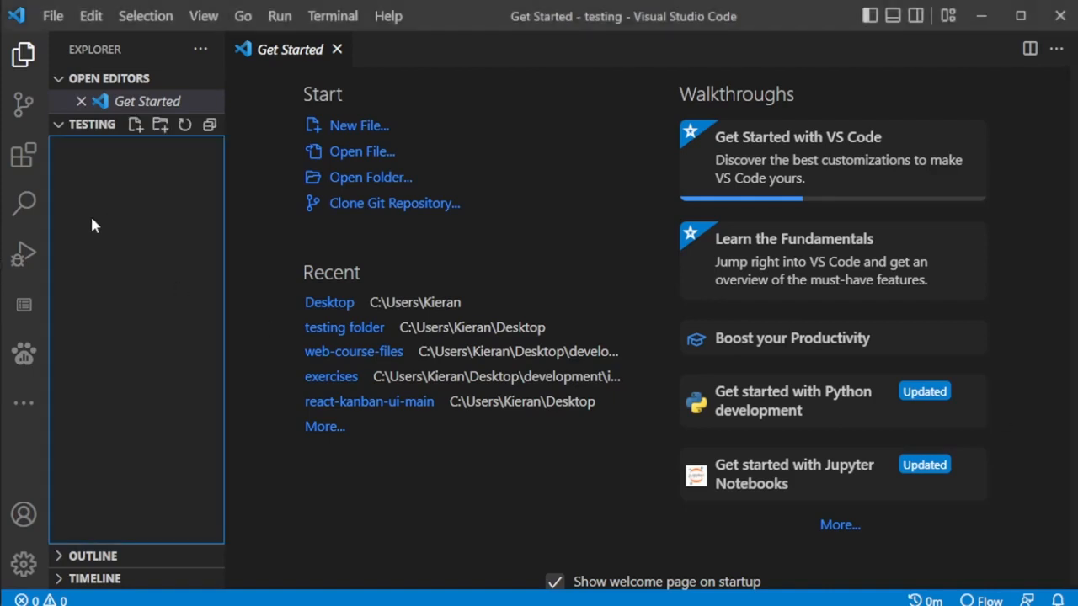
mouse_move(23, 155)
type("p")
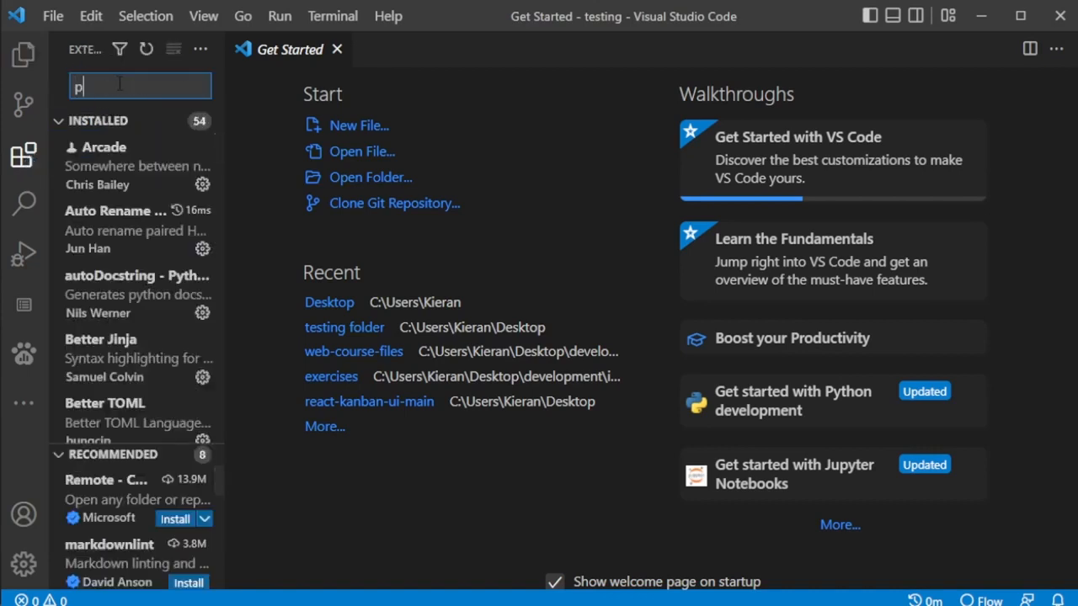
Search the extensions for 'python' to find Microsoft's Python extension.
type("ython")
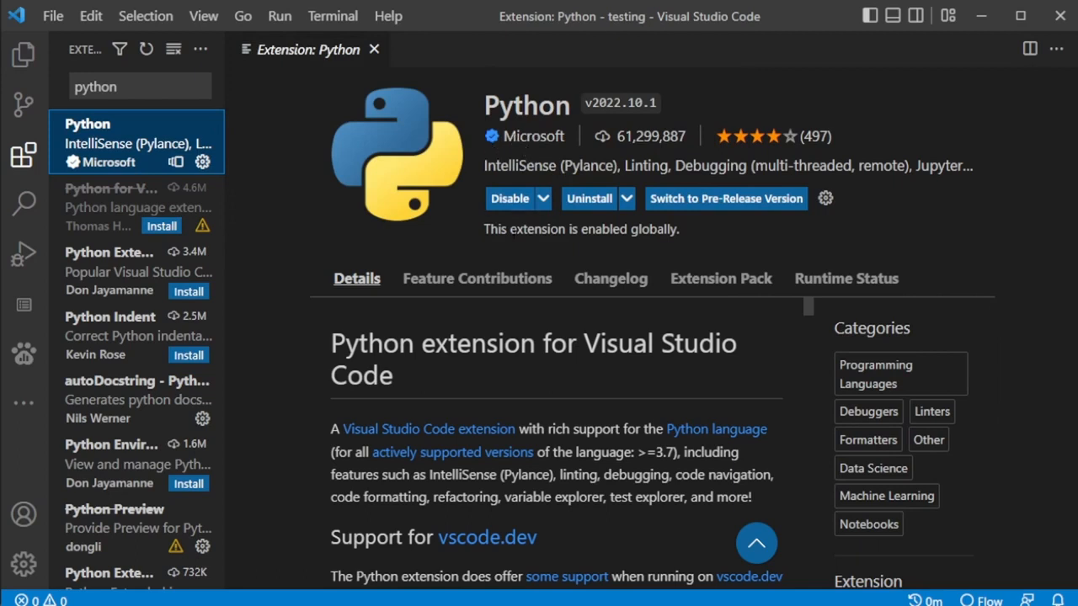
mouse_move(261, 139)
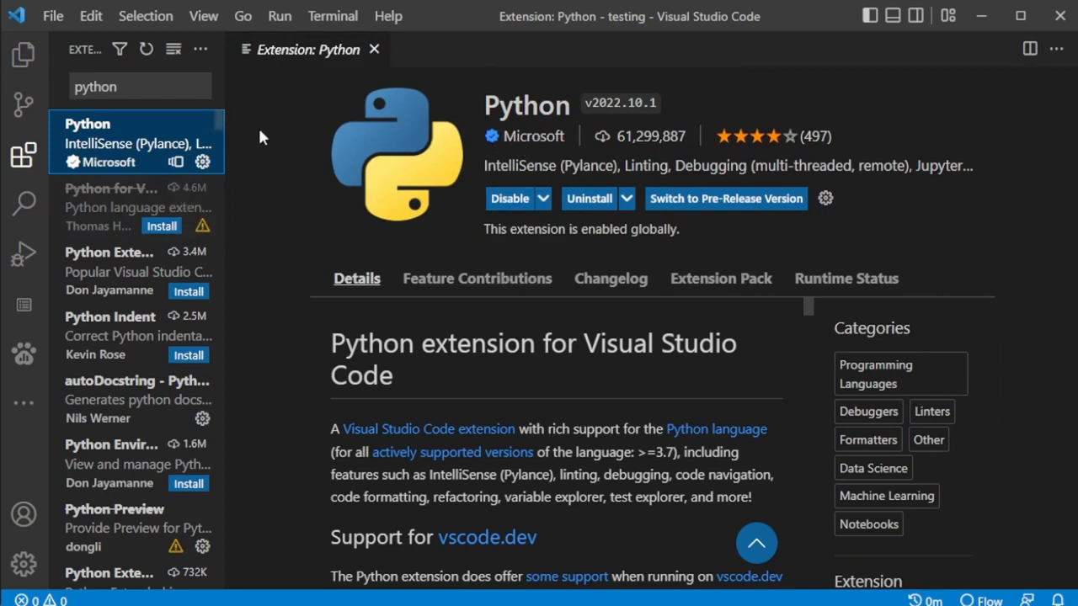
mouse_move(282, 416)
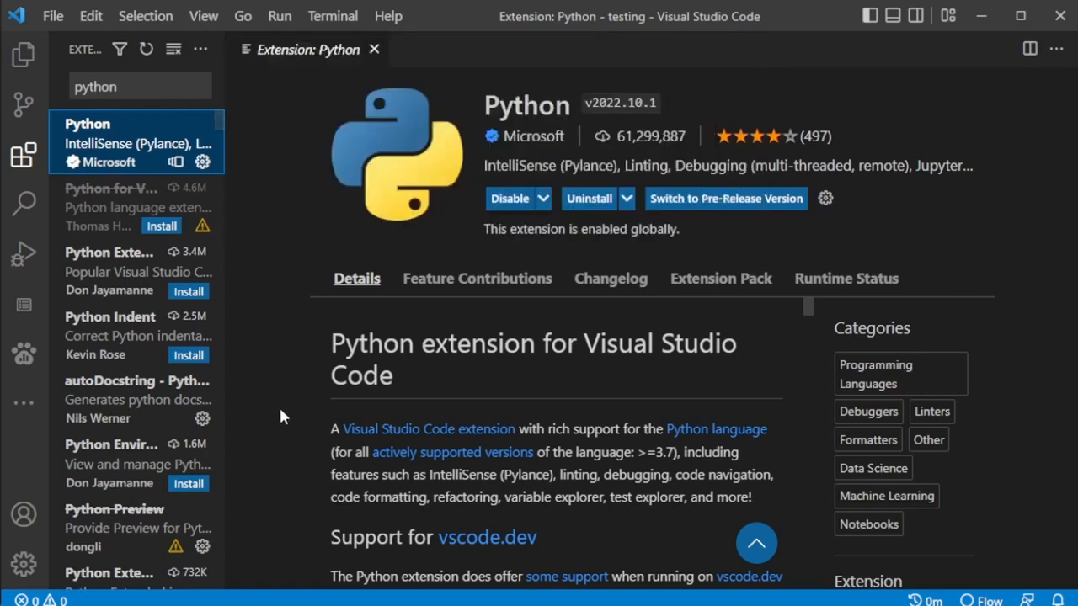
Open the Python Extension Pack details page from the search results.
left_click(127, 270)
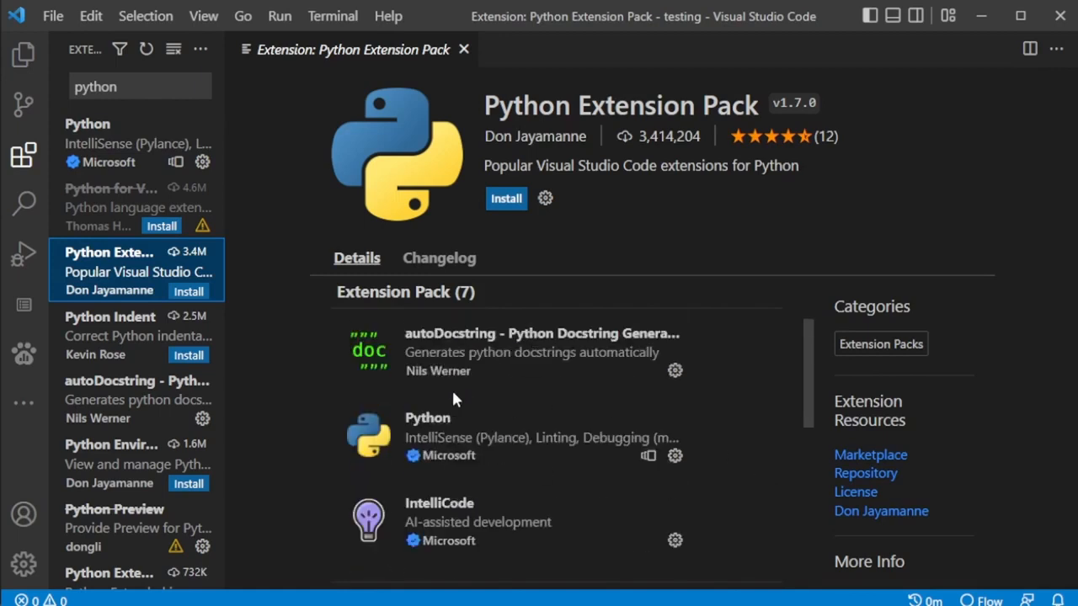
mouse_move(517, 386)
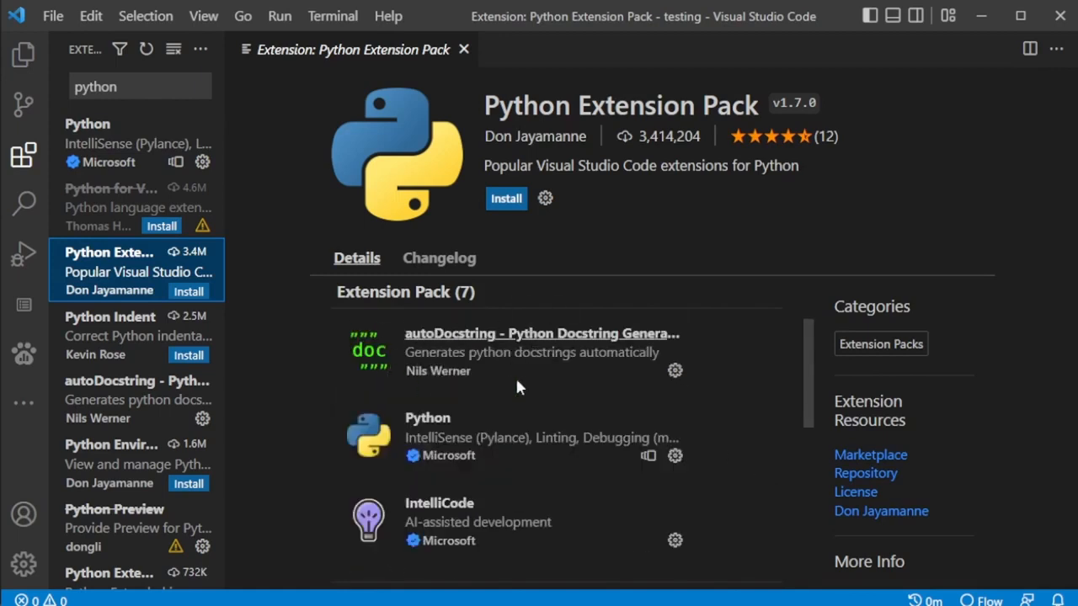
mouse_move(670, 349)
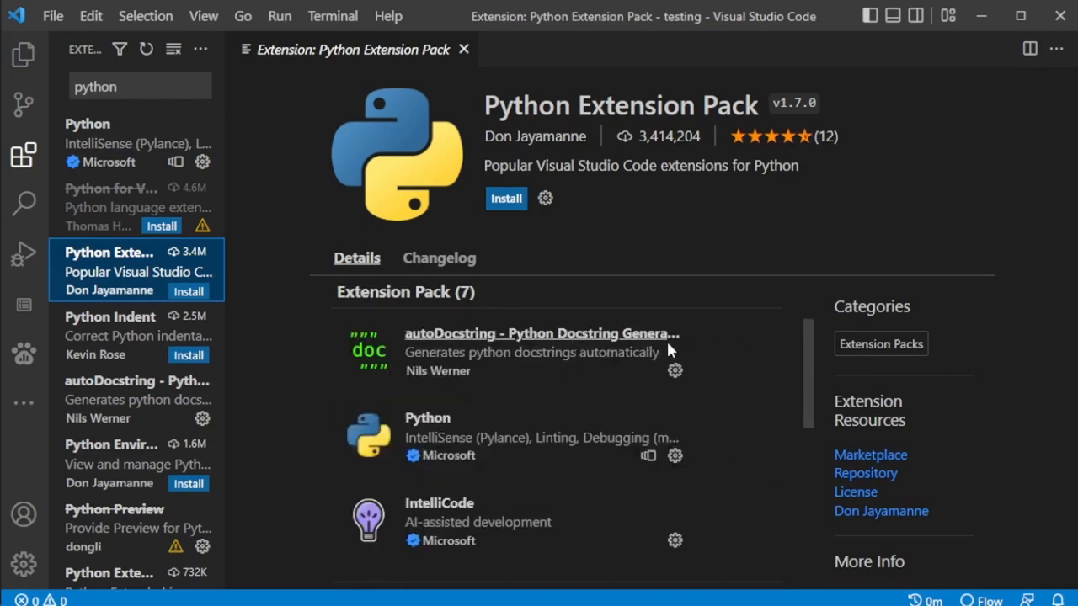
mouse_move(814, 265)
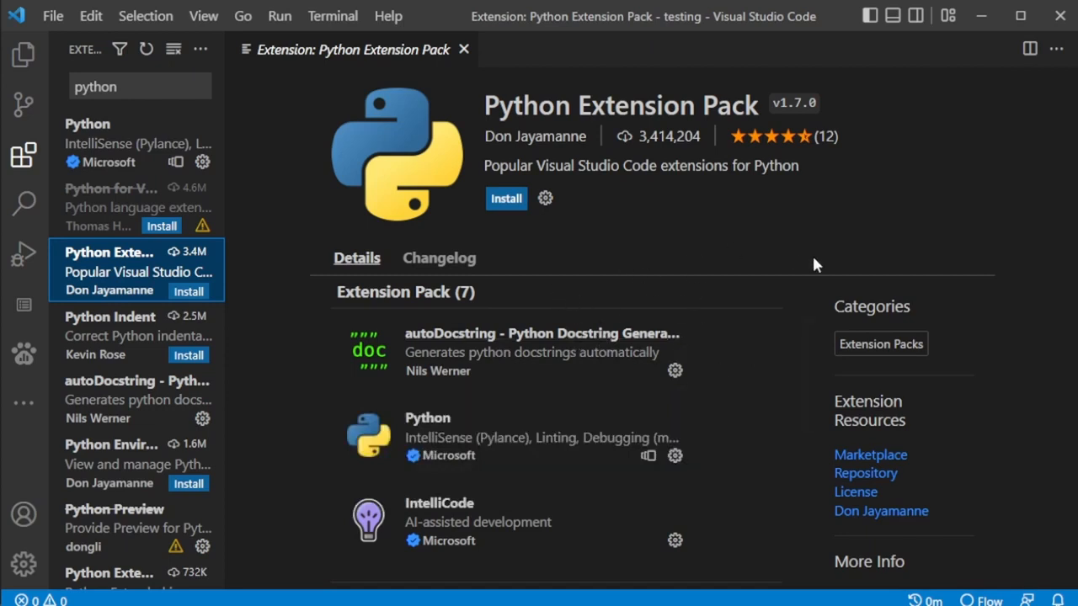
mouse_move(811, 268)
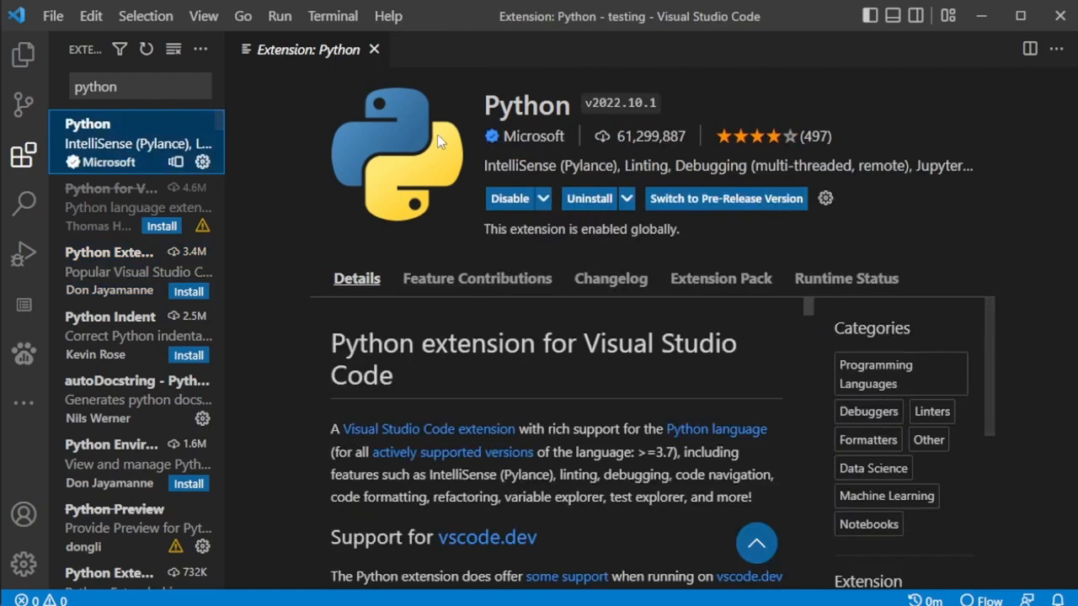
left_click(110, 271)
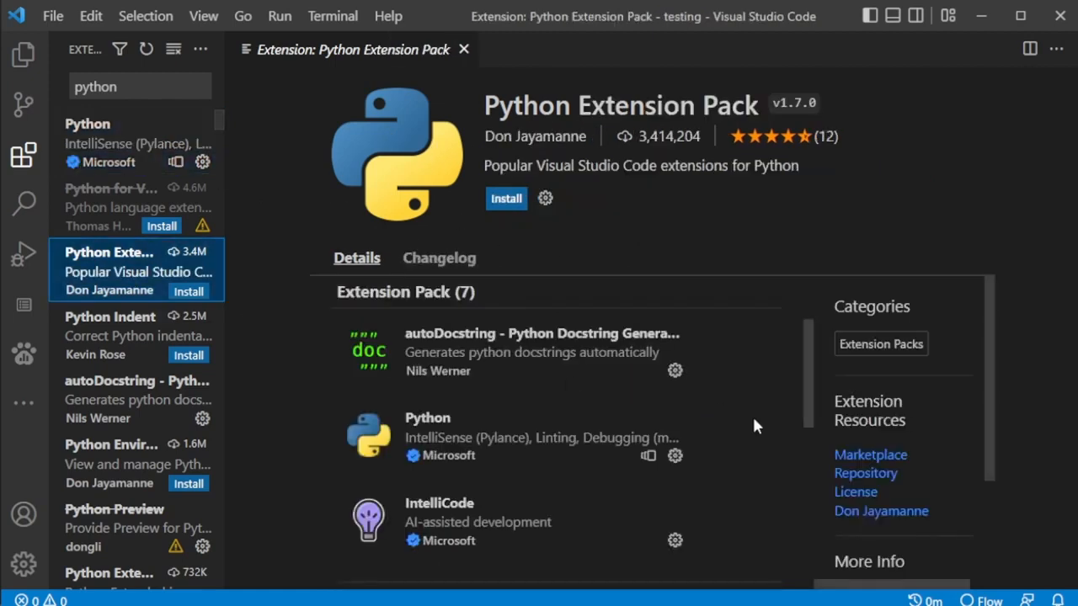
mouse_move(753, 475)
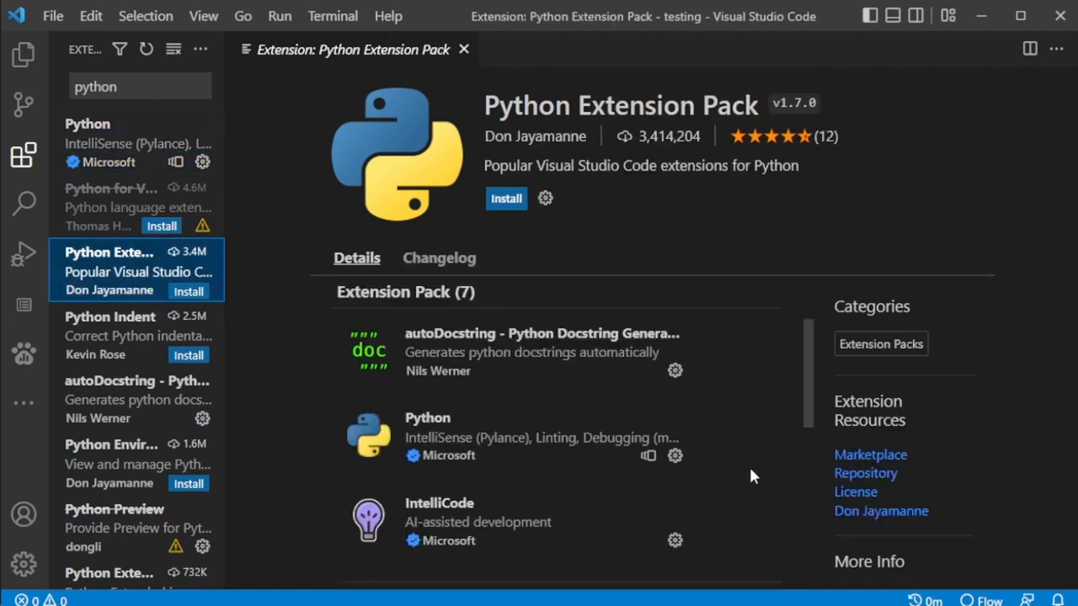
mouse_move(214, 156)
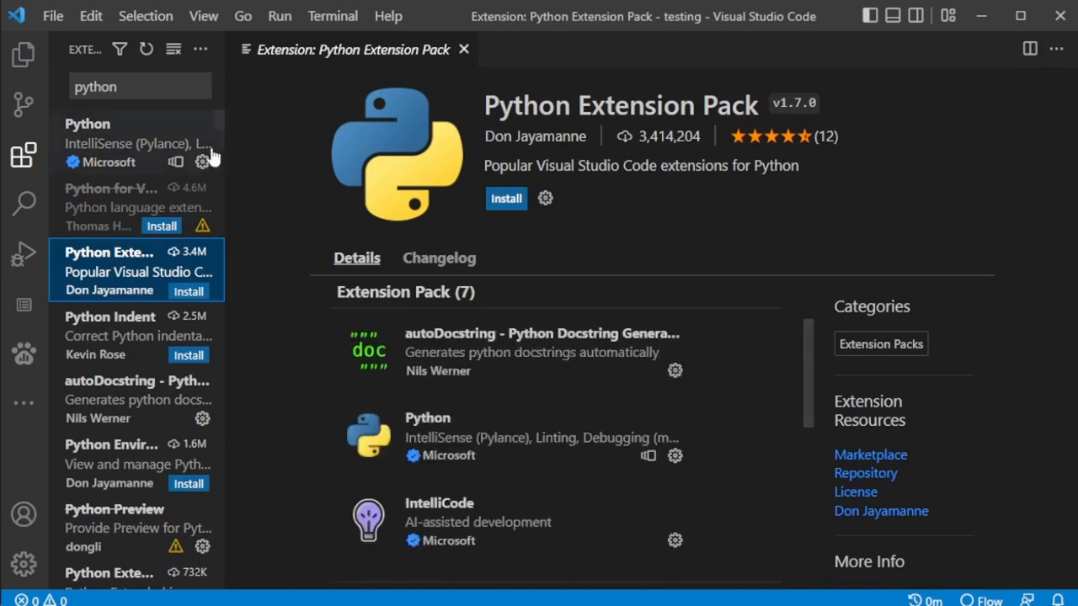
Create test.py in the testing folder and type 'from math import radians'.
left_click(23, 54)
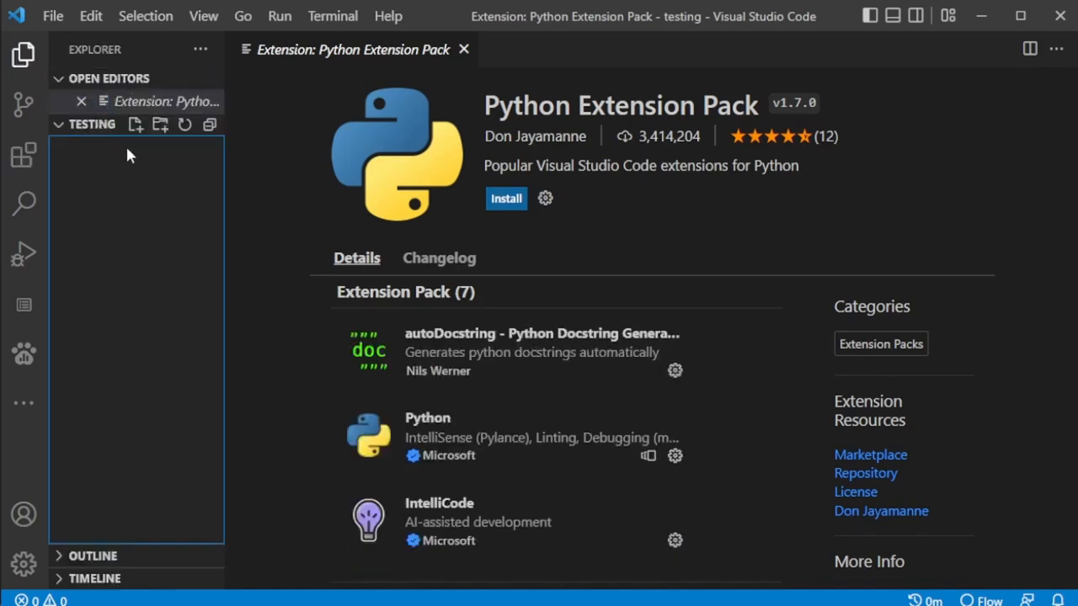
mouse_move(135, 125)
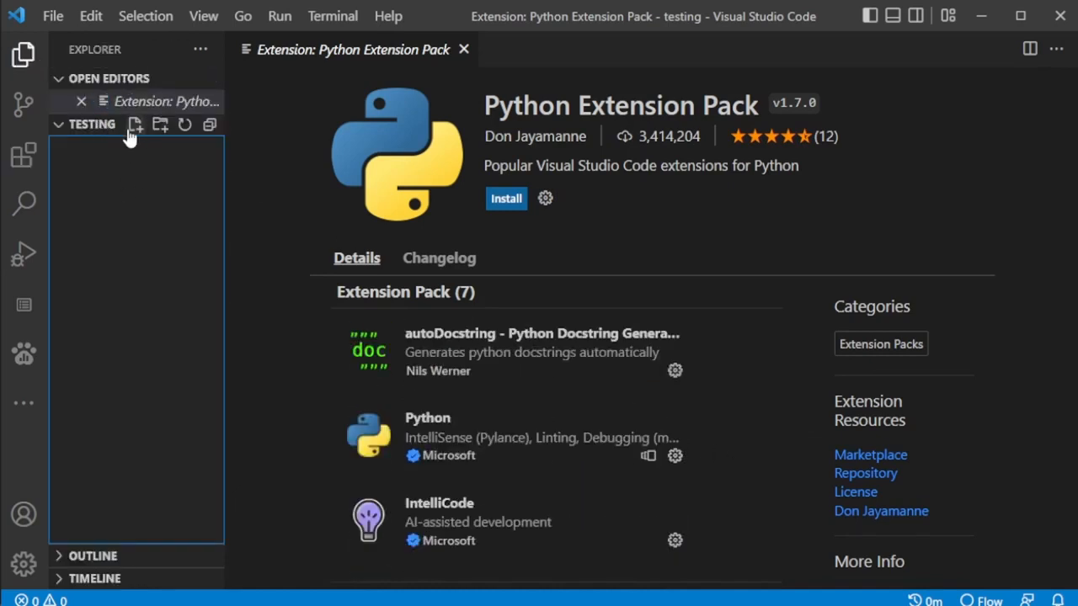
type("test.p")
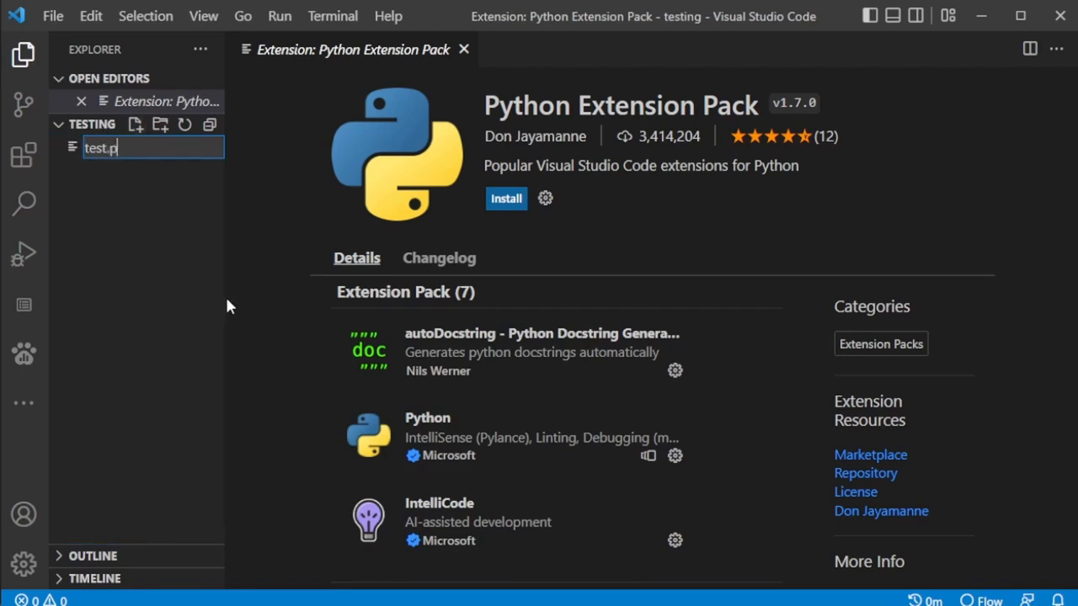
key("Enter")
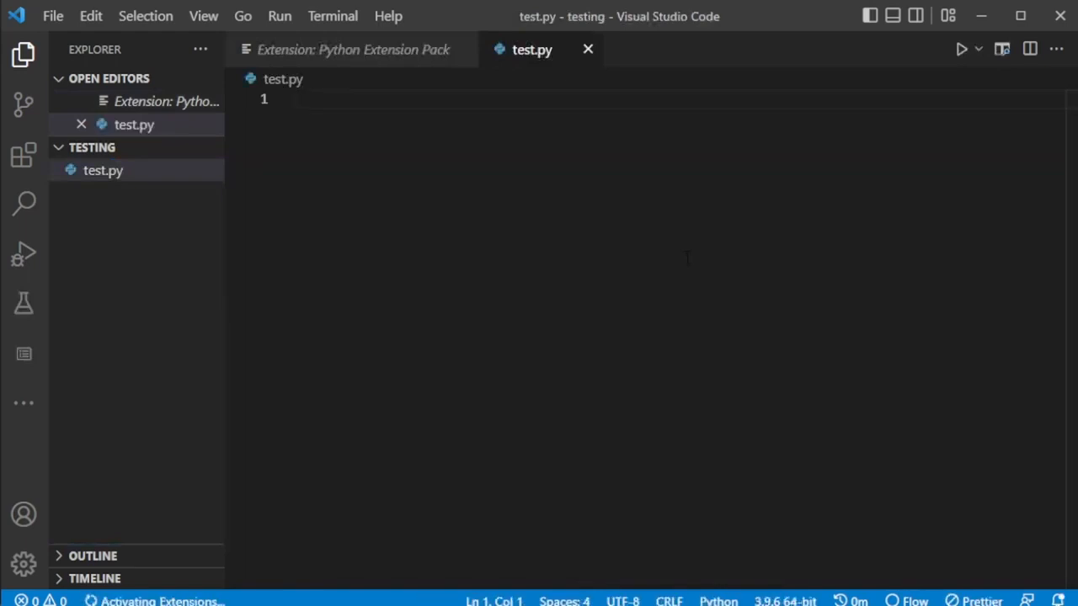
mouse_move(784, 600)
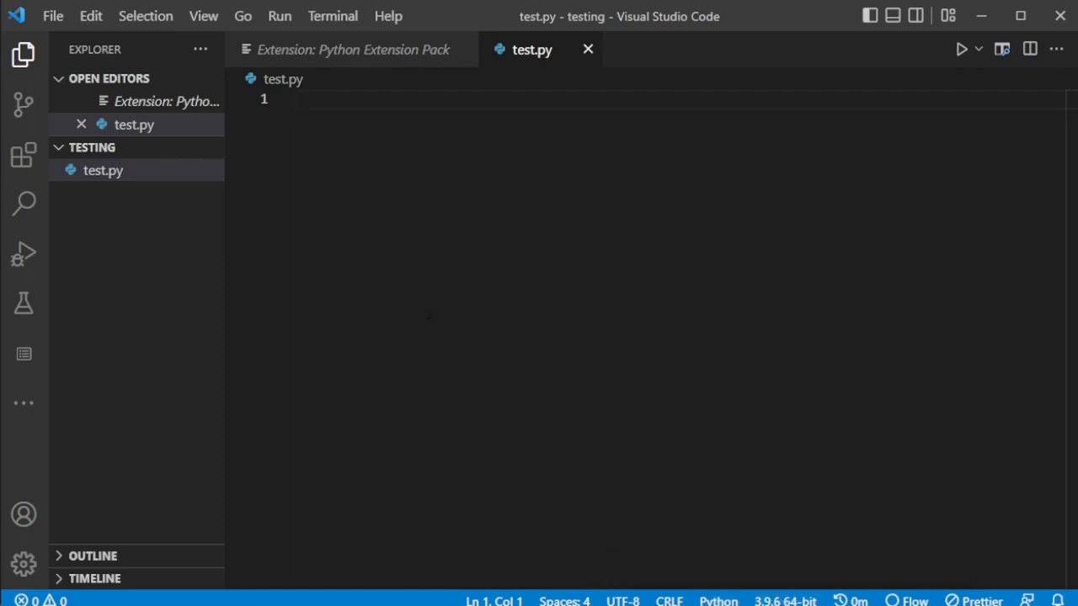
type("from math import radians")
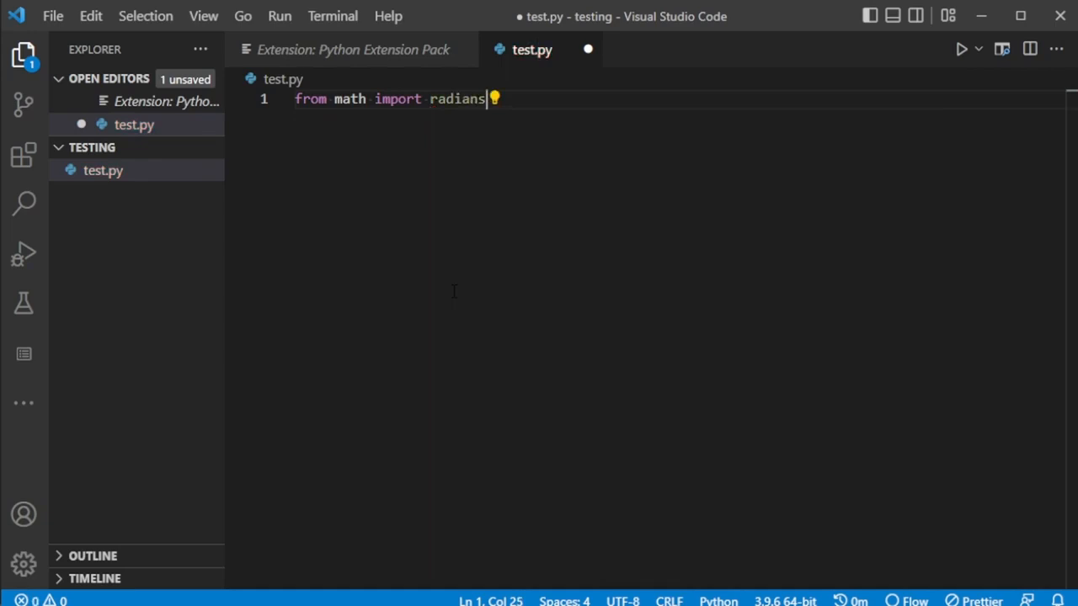
mouse_move(248, 122)
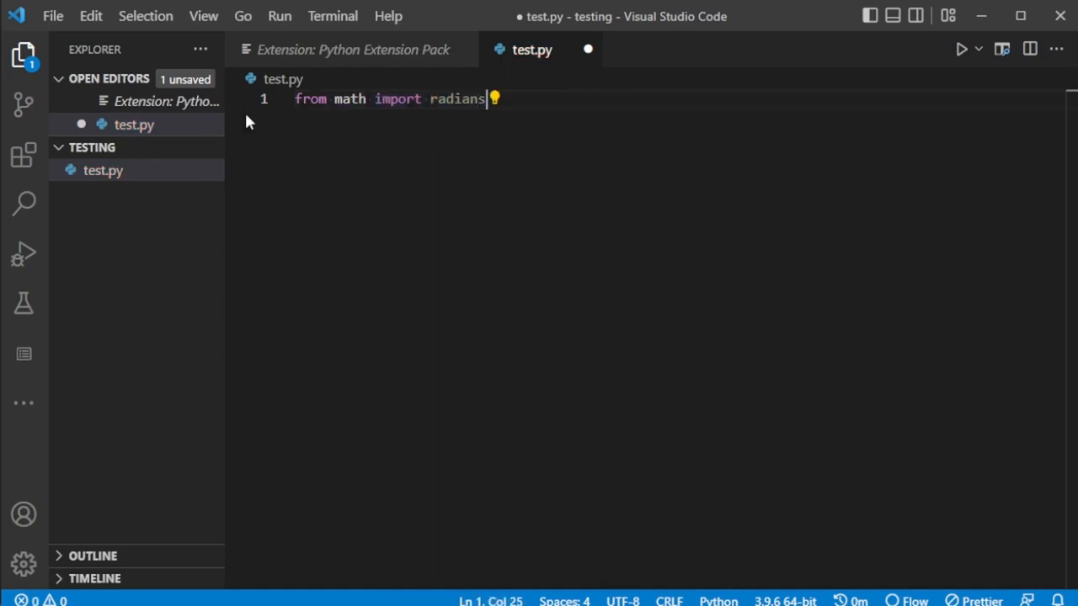